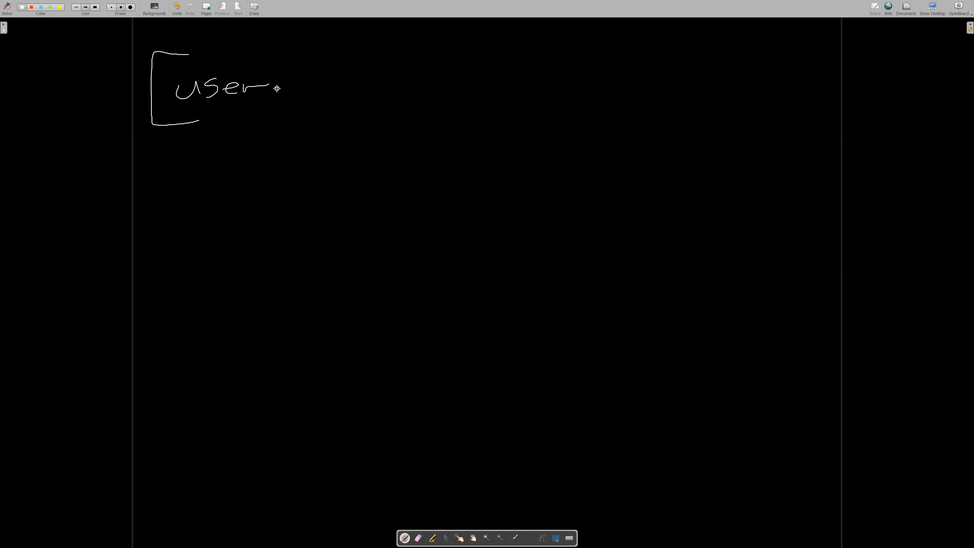
# Step: Hand-write the [userinfo] section header on the board
pyautogui.moveTo(276, 88); pyautogui.dragTo(323, 75)
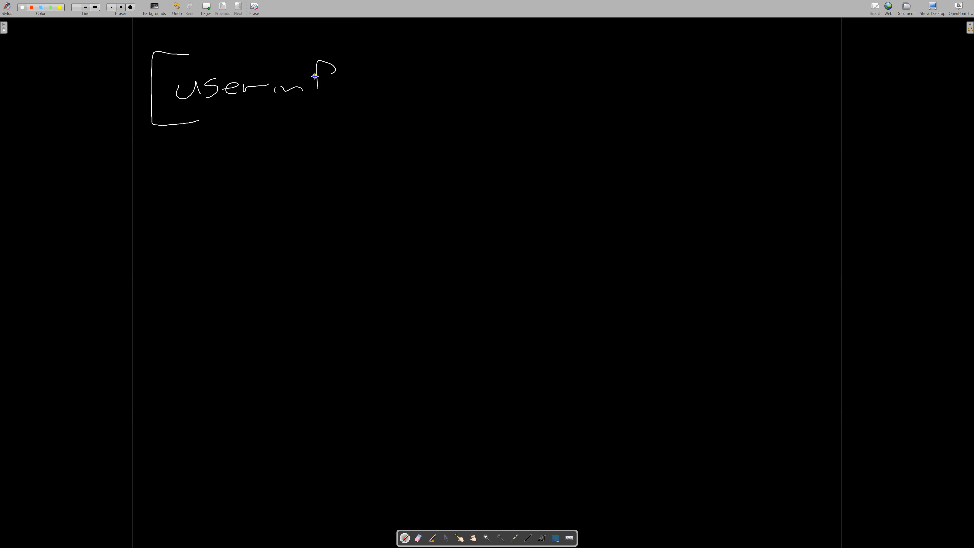
pyautogui.moveTo(317, 77); pyautogui.dragTo(335, 84)
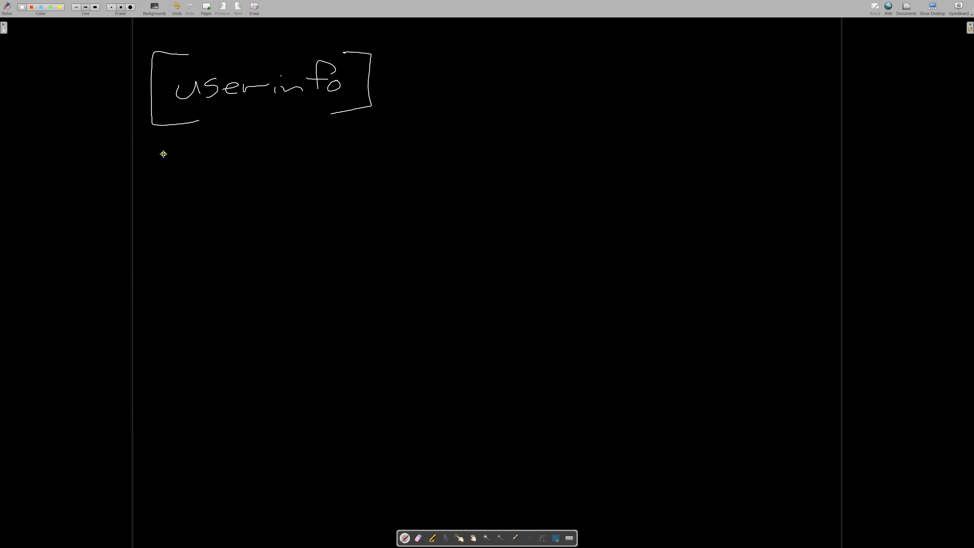
# Step: Write the login key with its value on the line below
pyautogui.moveTo(160, 162); pyautogui.dragTo(194, 177)
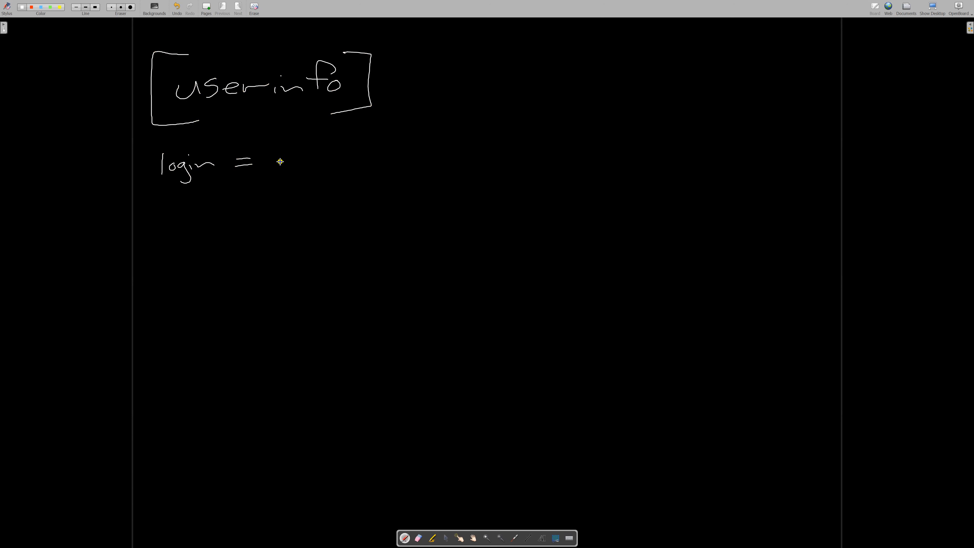
pyautogui.moveTo(276, 162); pyautogui.dragTo(304, 160)
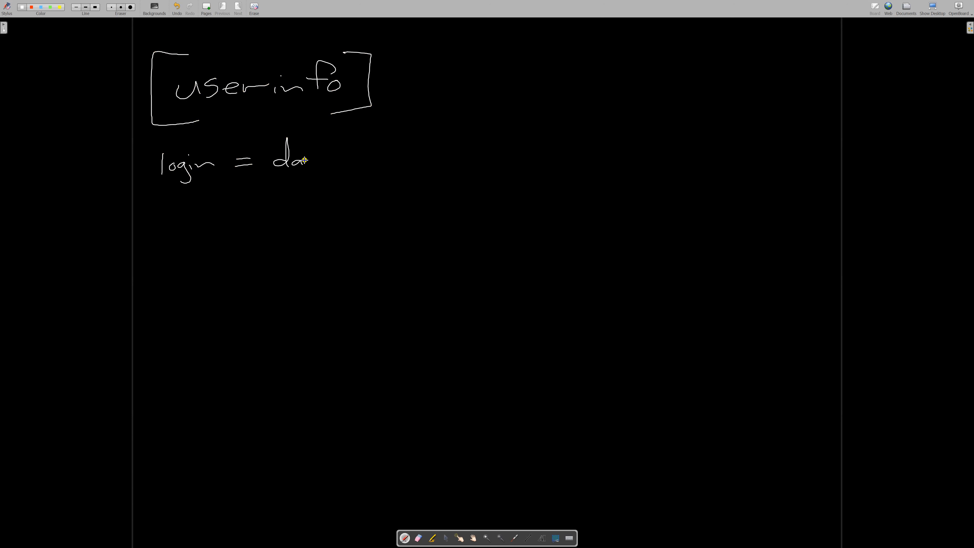
pyautogui.moveTo(301, 160); pyautogui.dragTo(342, 158)
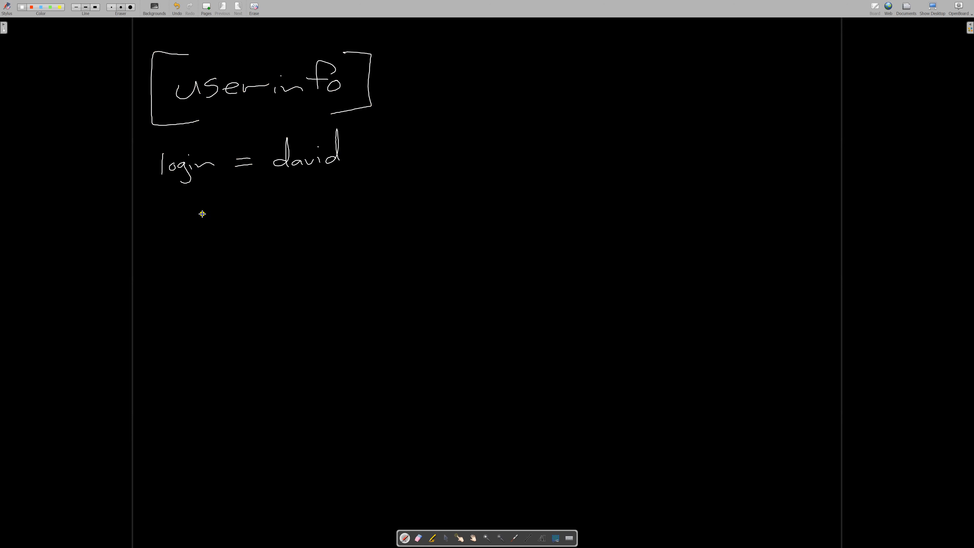
pyautogui.moveTo(165, 192); pyautogui.dragTo(174, 217)
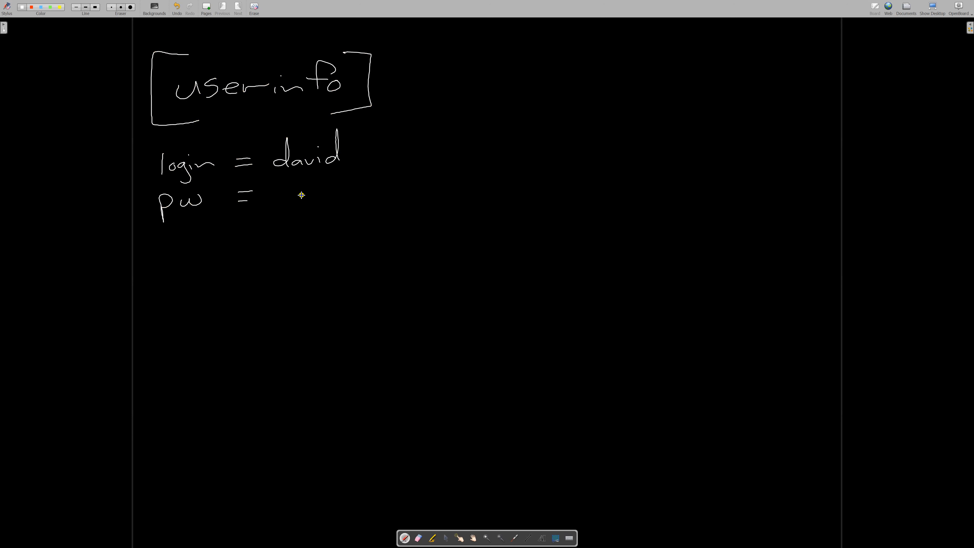
pyautogui.moveTo(288, 198); pyautogui.dragTo(304, 187)
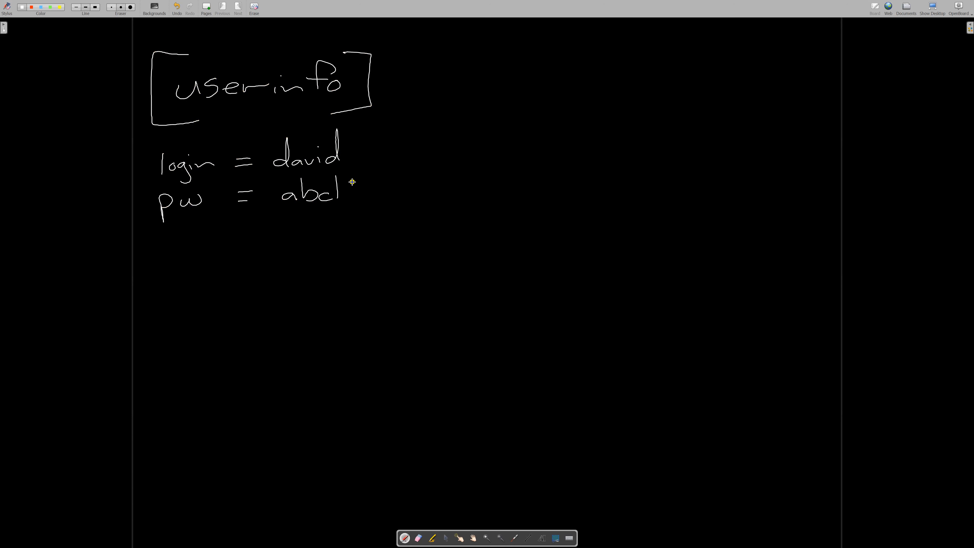
pyautogui.moveTo(351, 186); pyautogui.dragTo(379, 196)
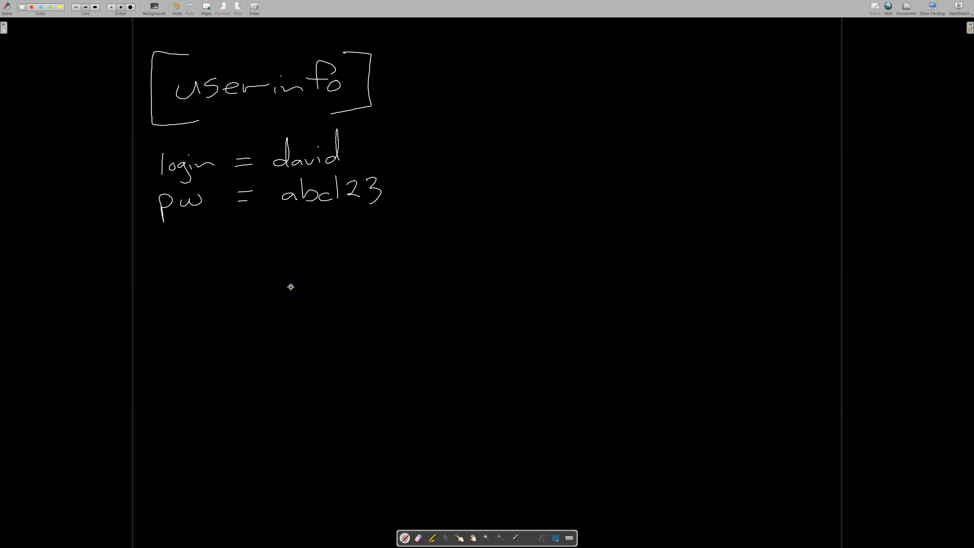
pyautogui.moveTo(280, 315)
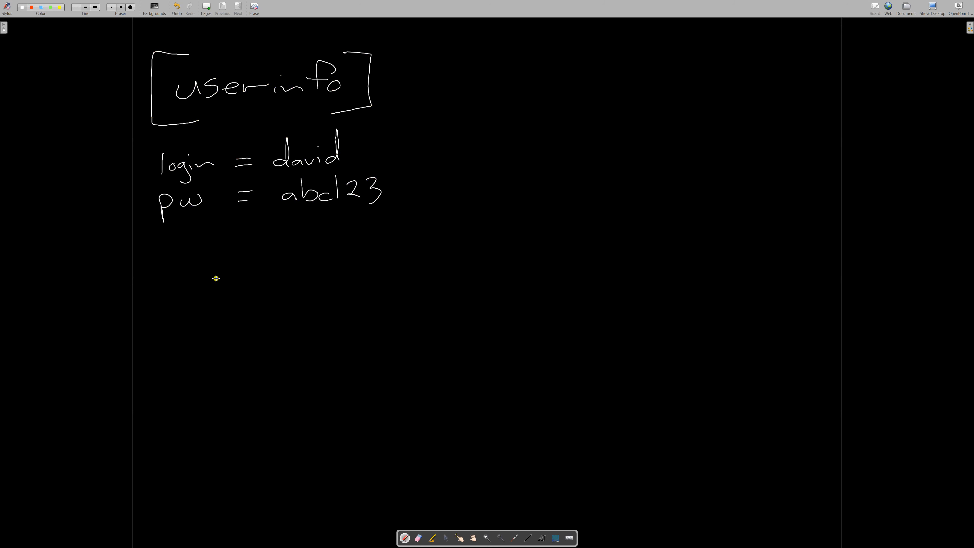
pyautogui.moveTo(193, 307)
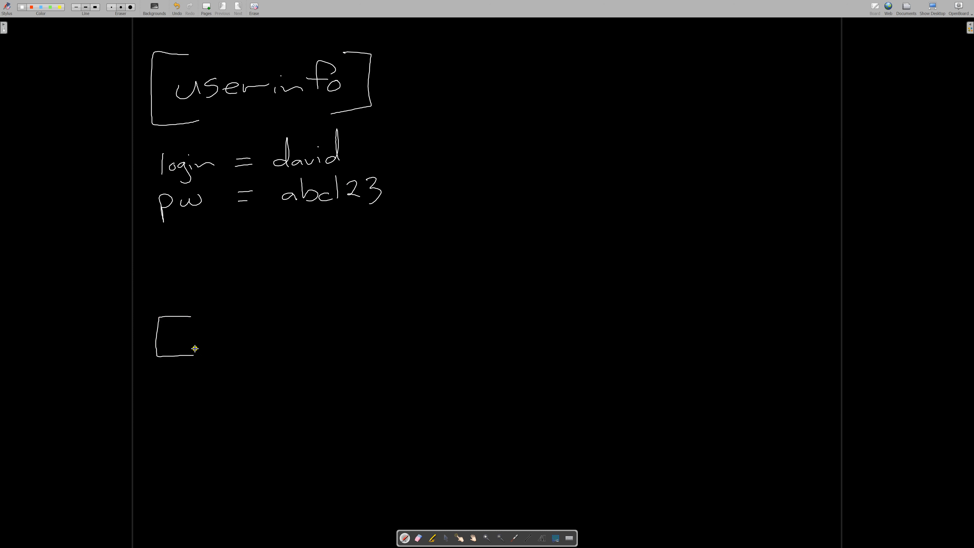
# Step: Write the [ipaddresses] header with placeholder key = value lines below it
pyautogui.moveTo(183, 324); pyautogui.dragTo(211, 348)
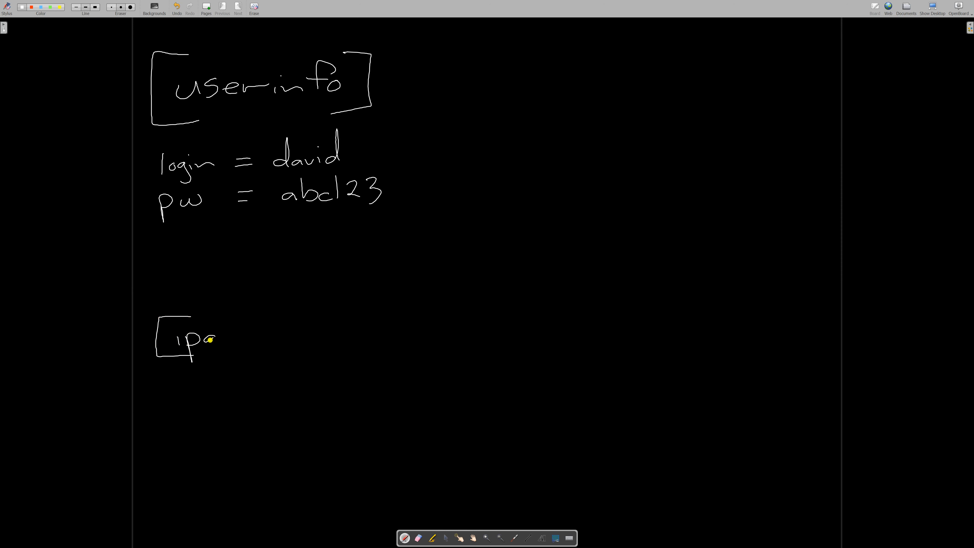
pyautogui.moveTo(217, 339); pyautogui.dragTo(252, 336)
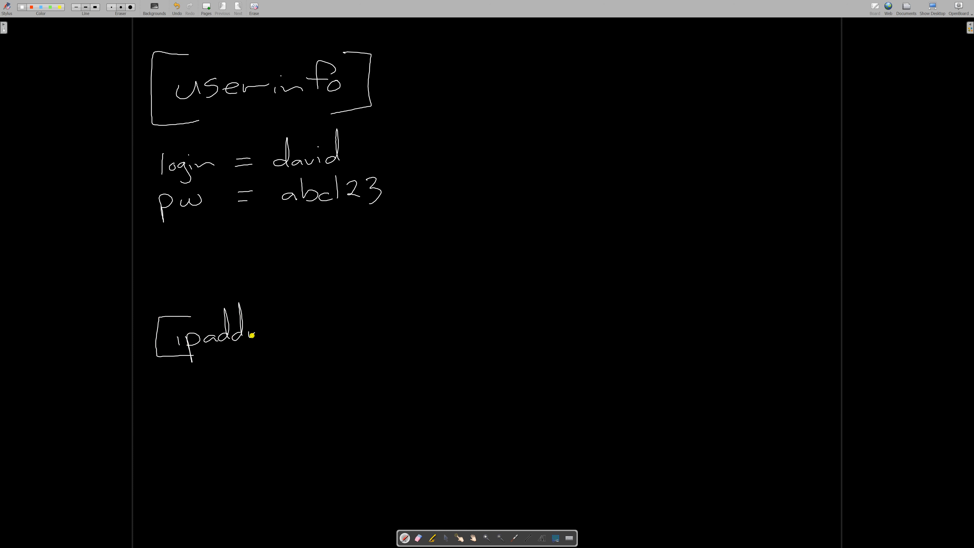
pyautogui.moveTo(251, 335); pyautogui.dragTo(298, 332)
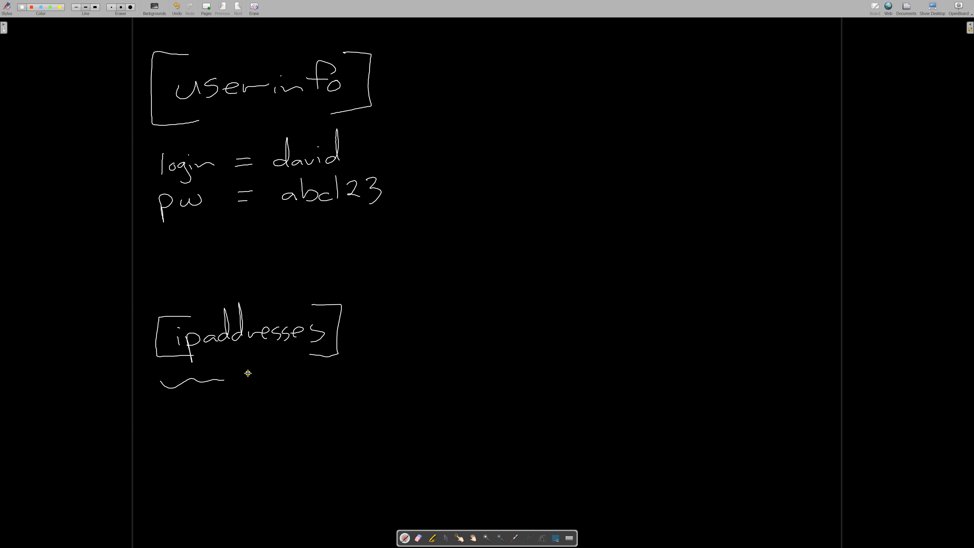
pyautogui.moveTo(255, 379); pyautogui.dragTo(373, 379)
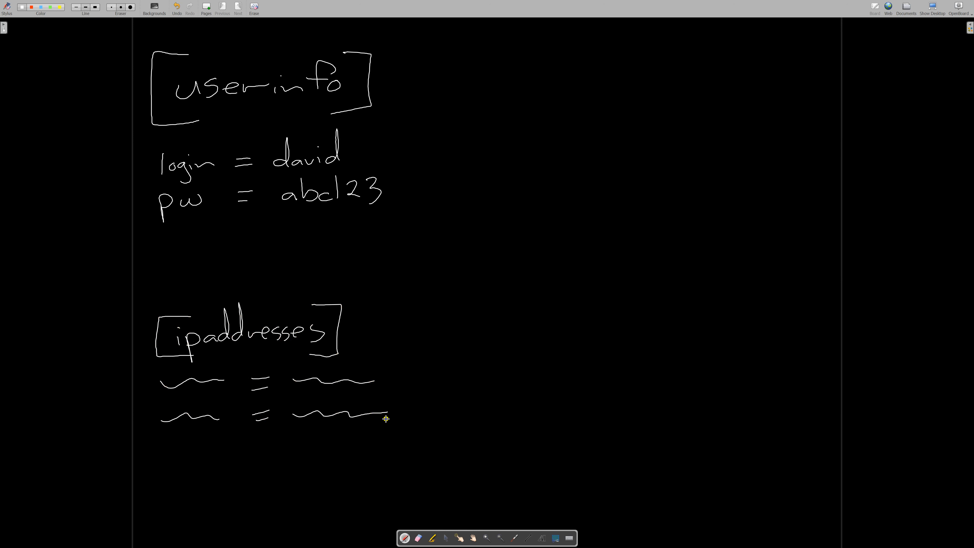
pyautogui.moveTo(417, 158)
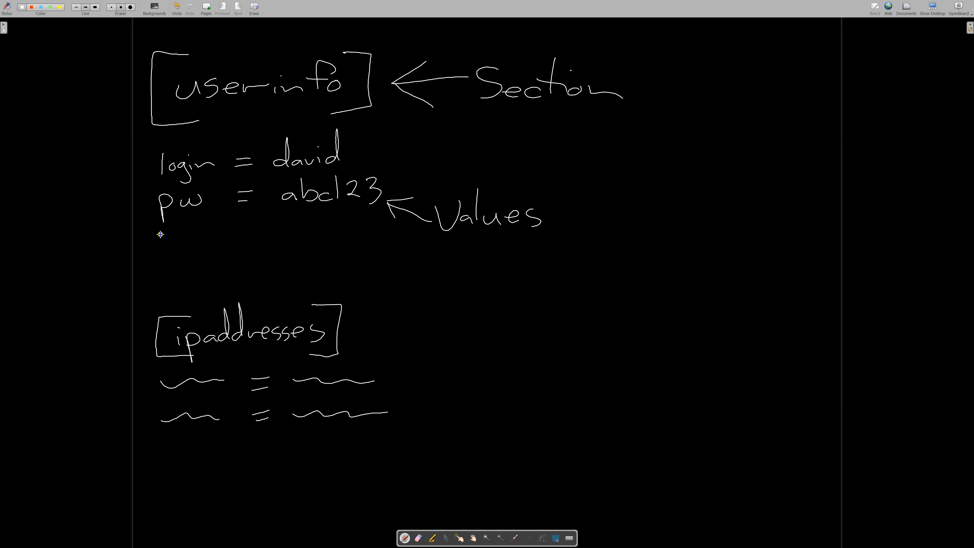
# Step: Draw arrows labelling the parts as Section, Values, Keys or Names
pyautogui.moveTo(174, 251); pyautogui.dragTo(186, 218)
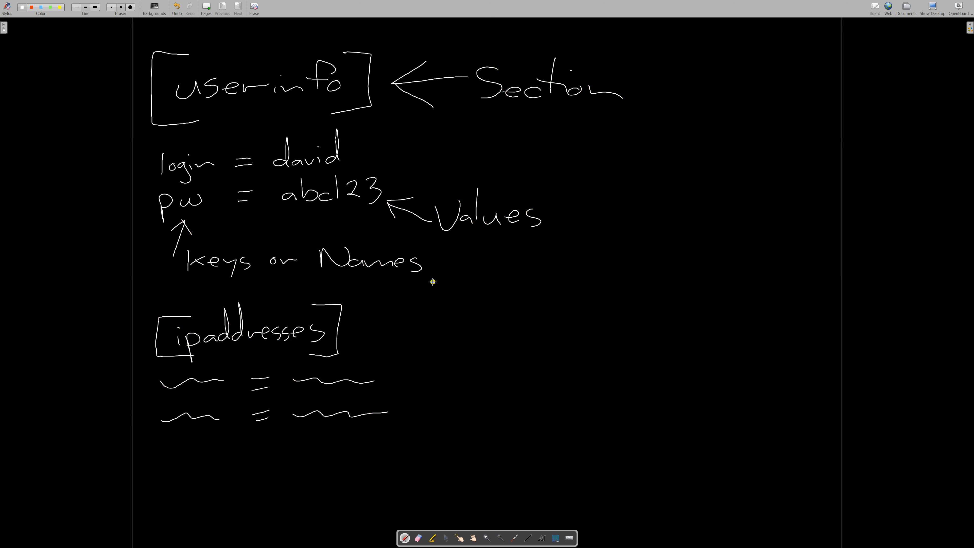
pyautogui.moveTo(292, 107)
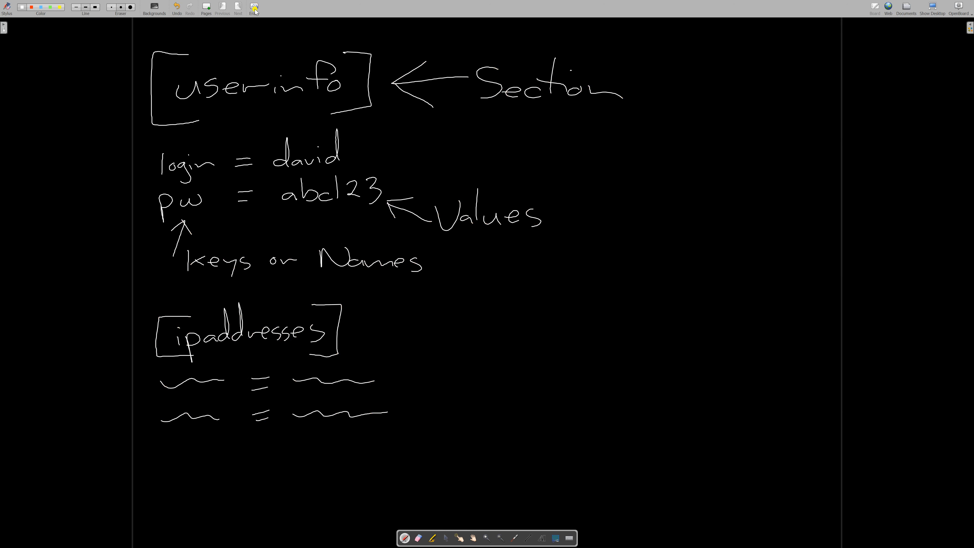
# Step: Switch back to the LibreOffice Impress presentation window
pyautogui.press('alt+tab')
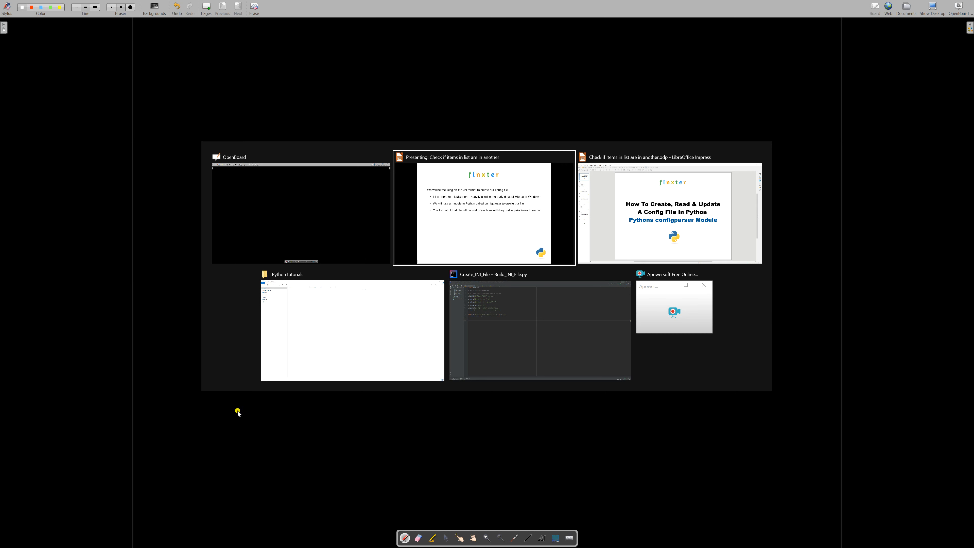
pyautogui.moveTo(238, 409)
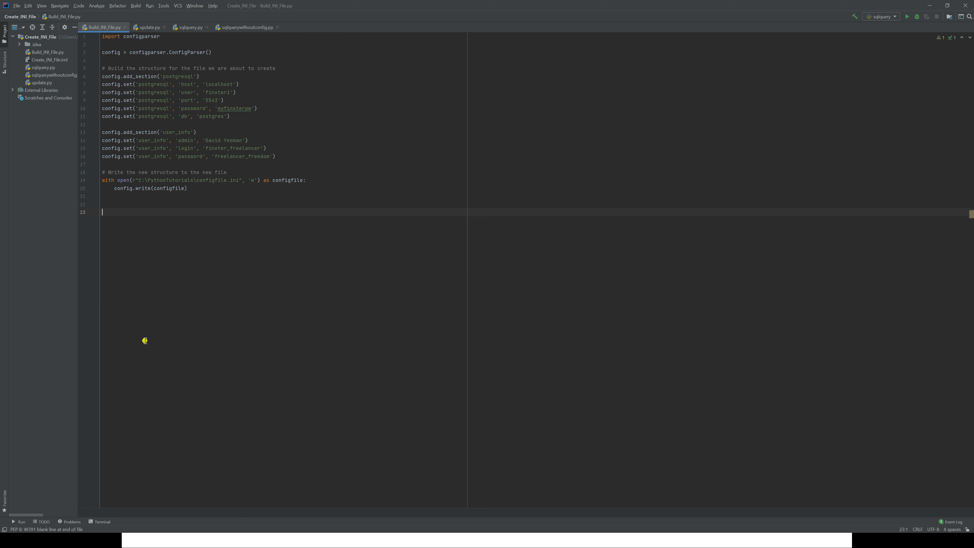
pyautogui.moveTo(269, 232)
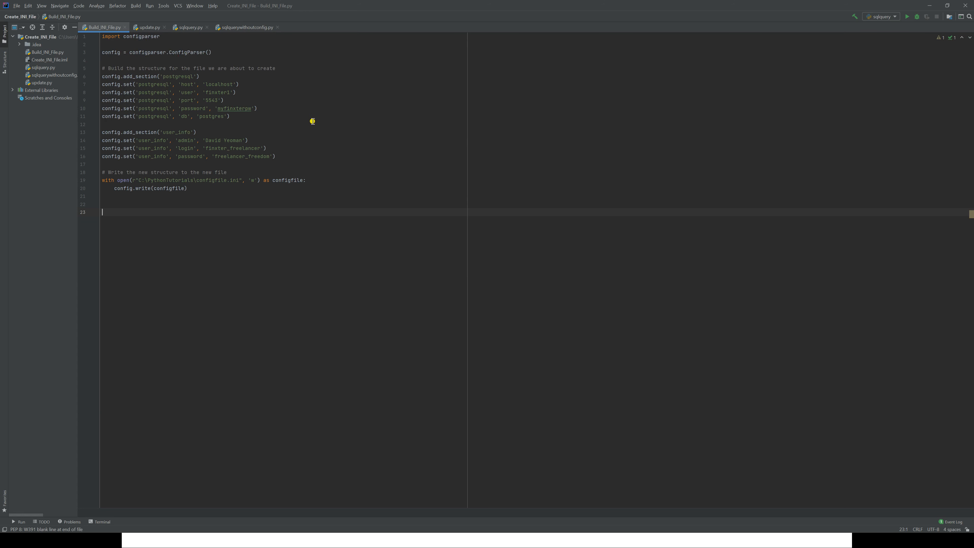
pyautogui.moveTo(122, 77)
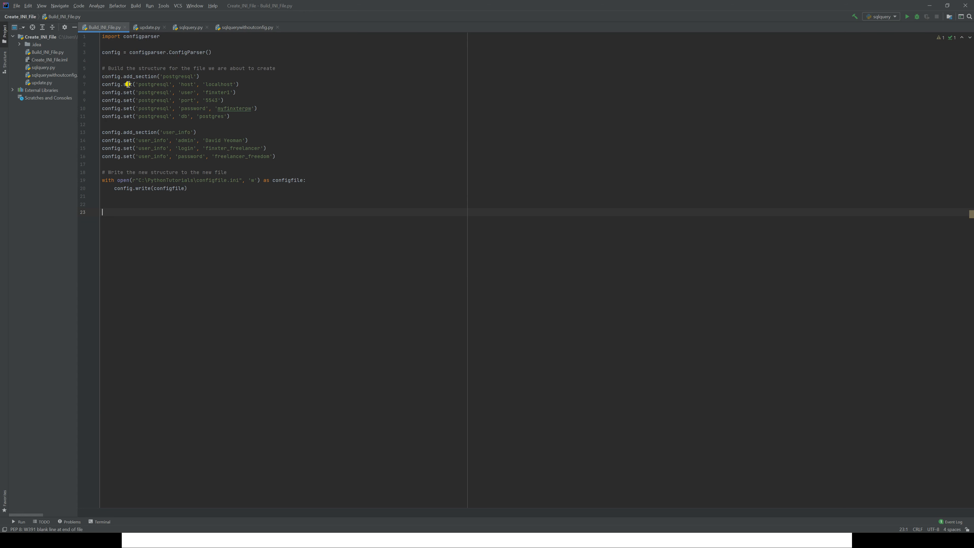
pyautogui.moveTo(218, 84)
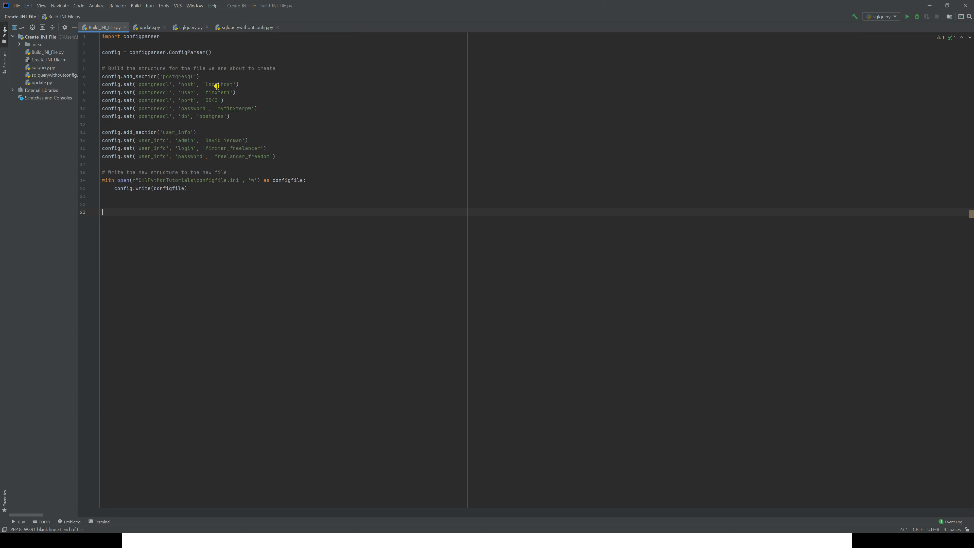
pyautogui.moveTo(214, 89)
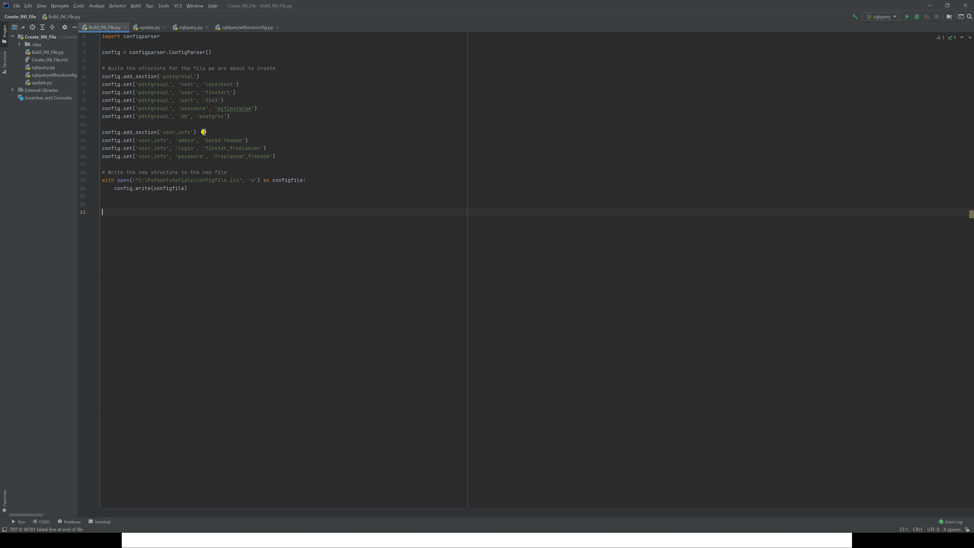
pyautogui.moveTo(189, 138)
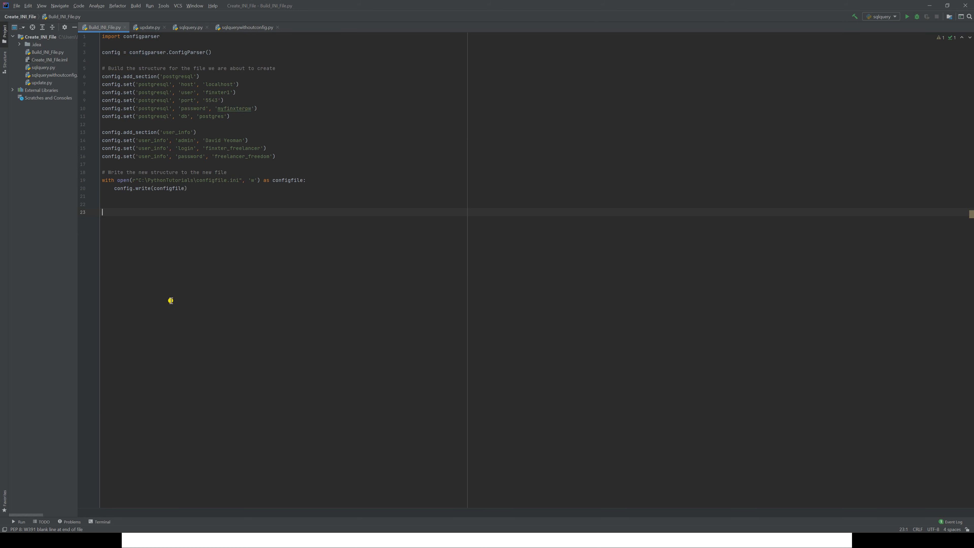
pyautogui.press('alt+tab')
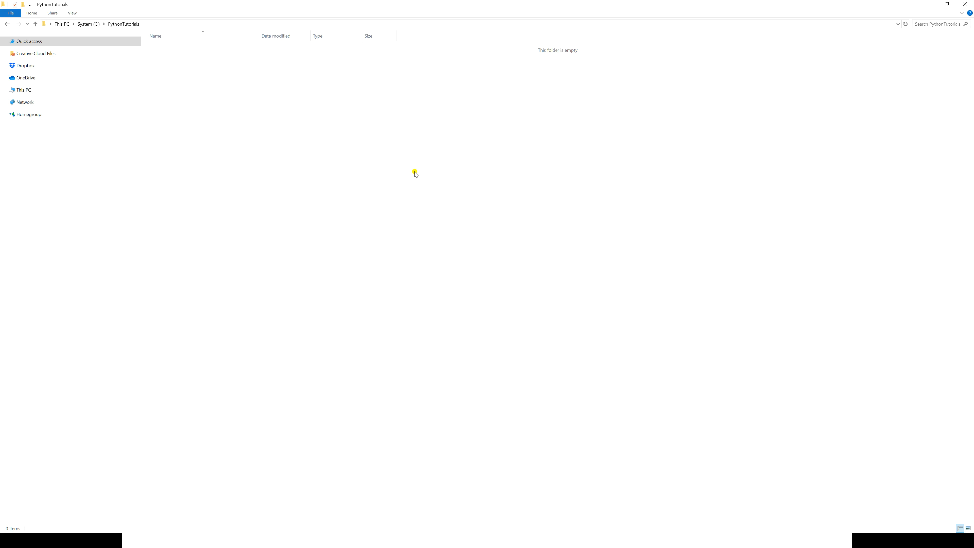
pyautogui.moveTo(559, 23)
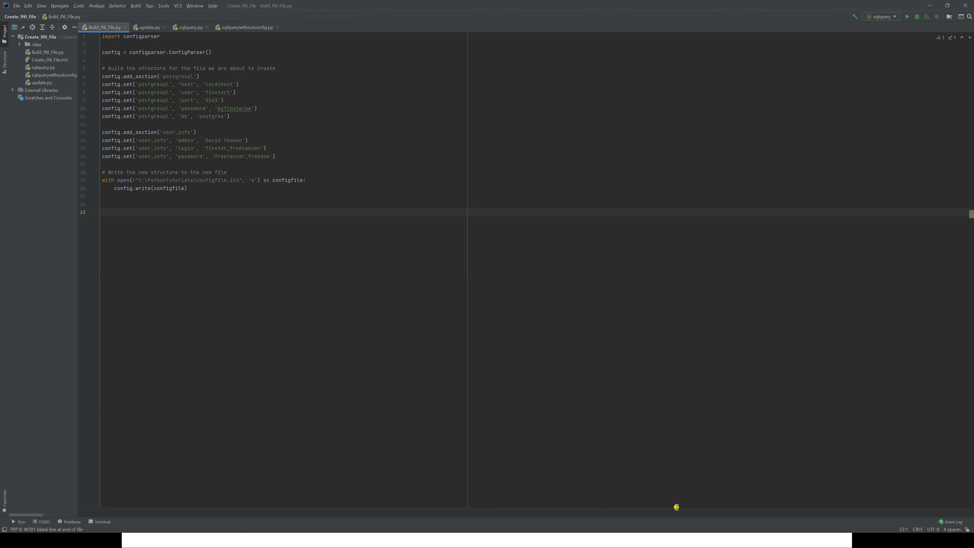
# Step: Run Build_INI_File.py and switch to the PythonTutorials folder showing configfile.ini
pyautogui.click(906, 17)
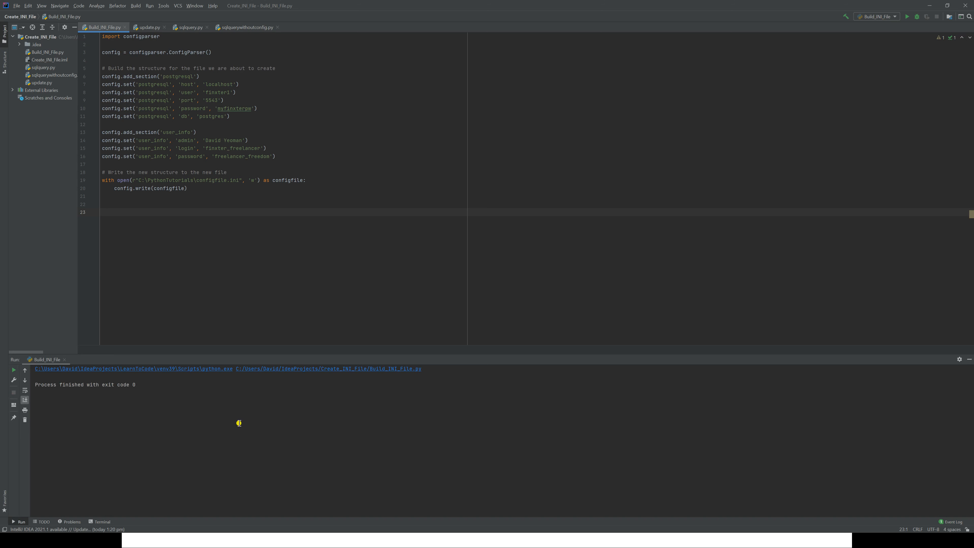
pyautogui.press('alt+tab')
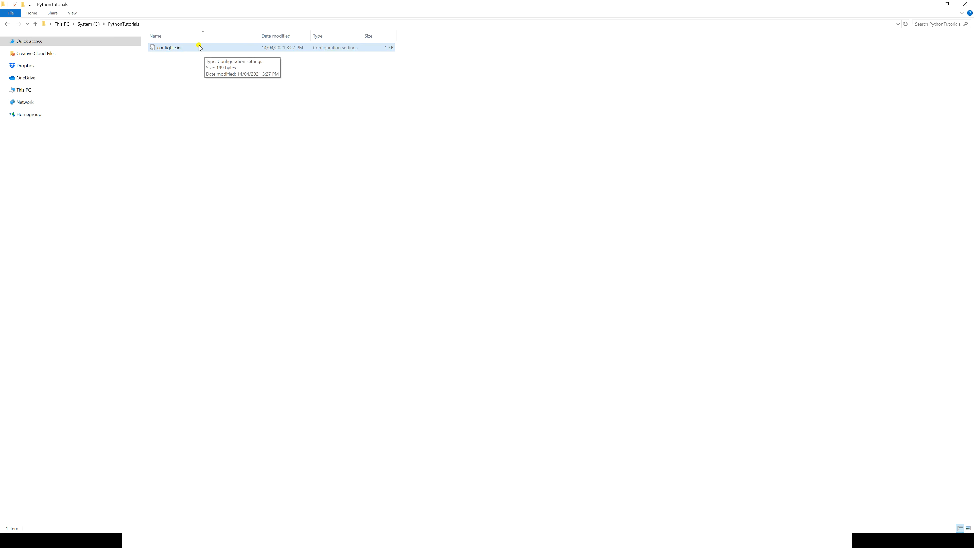
# Step: View configfile.ini's postgresql and user_info sections in Notepad, then close it
pyautogui.click(168, 47)
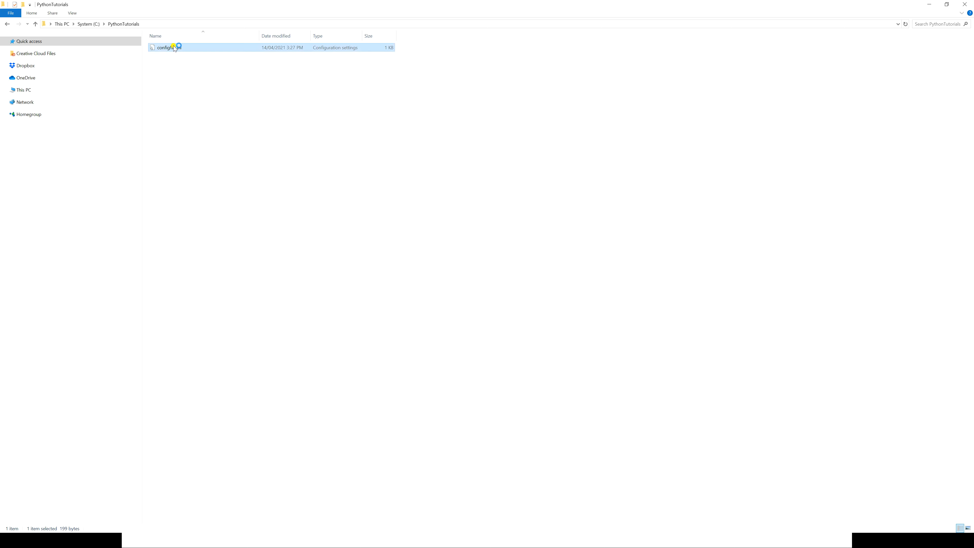
pyautogui.doubleClick(168, 47)
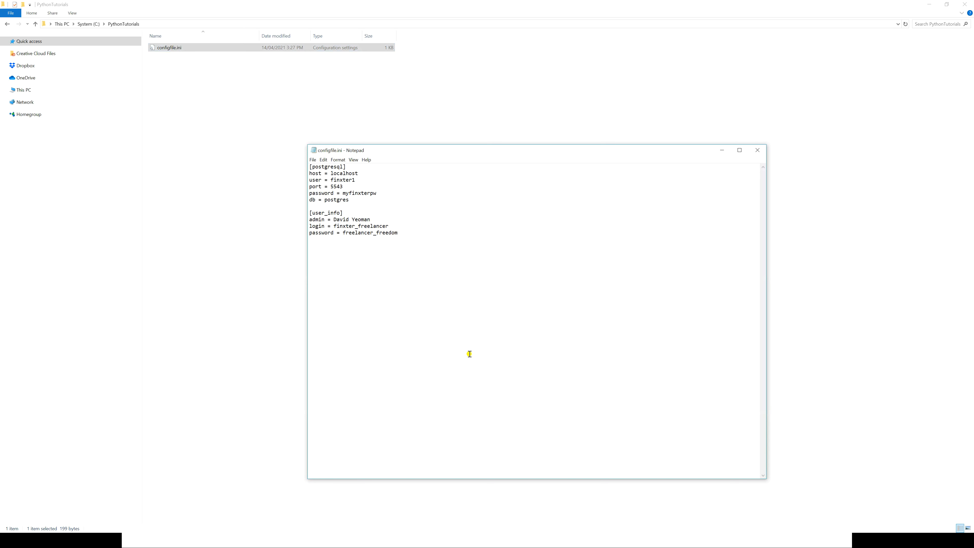
pyautogui.moveTo(289, 121)
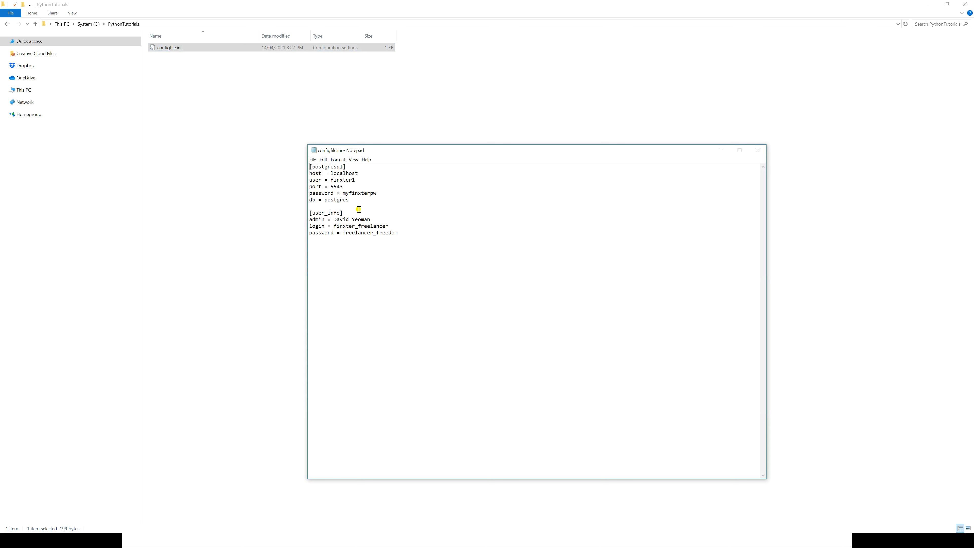
pyautogui.moveTo(822, 232)
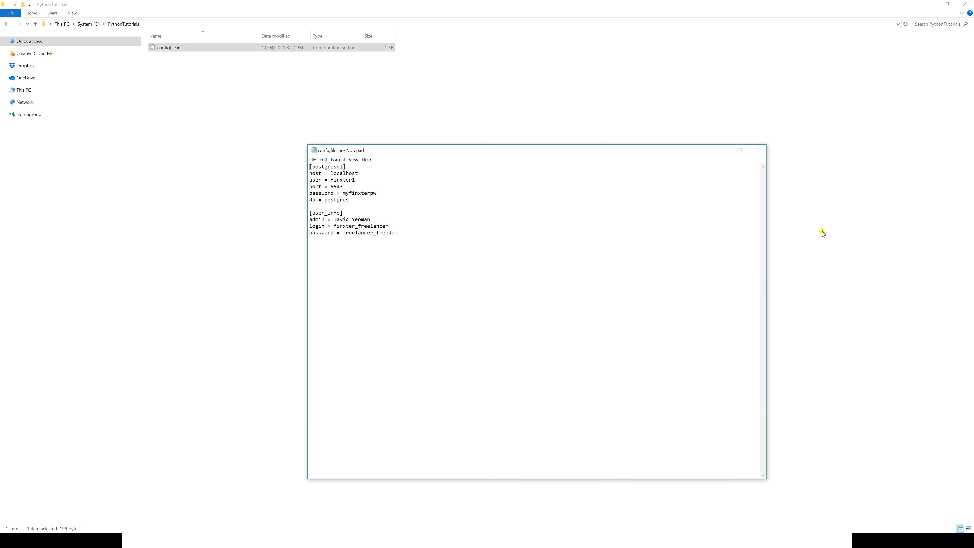
pyautogui.click(756, 149)
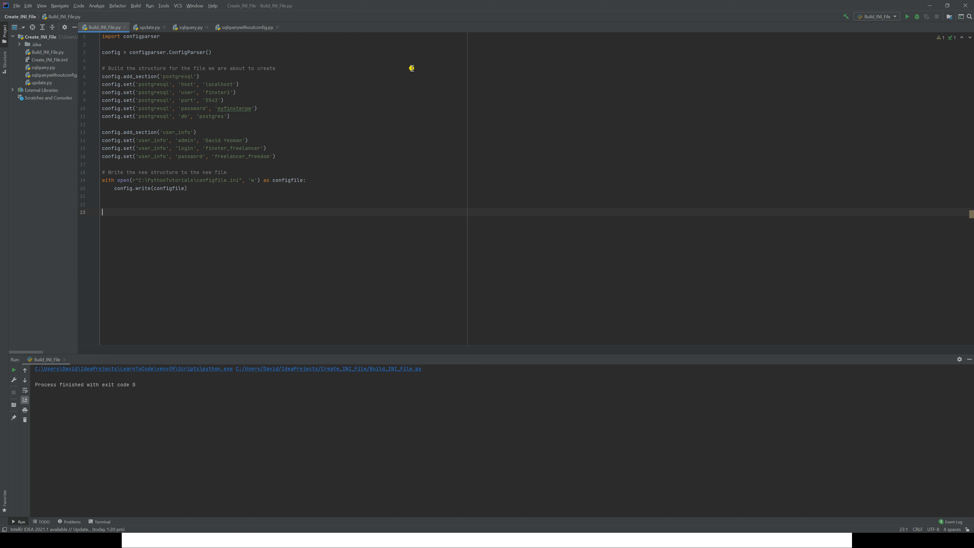
pyautogui.moveTo(293, 64)
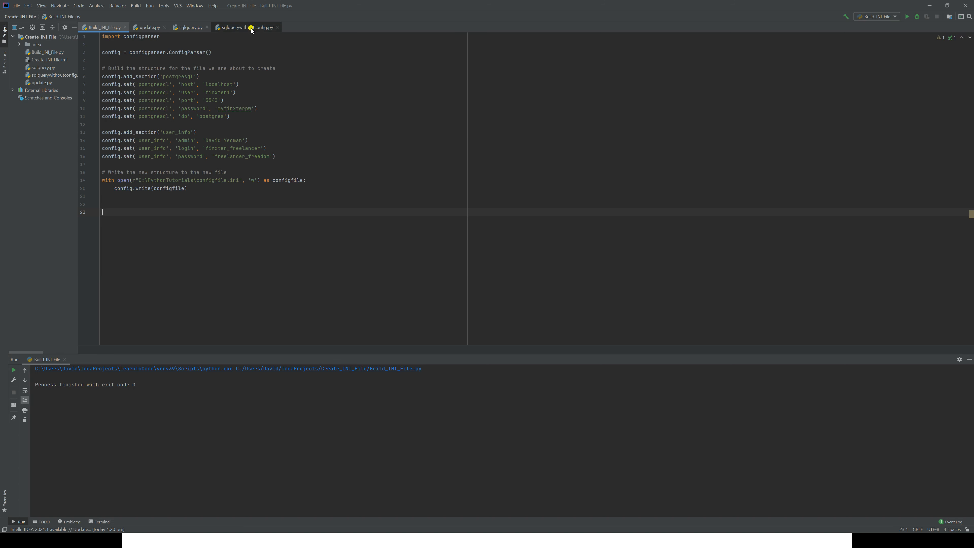
# Step: Show sqlquerywithoutconfig.py with its hard-coded connection values
pyautogui.click(246, 27)
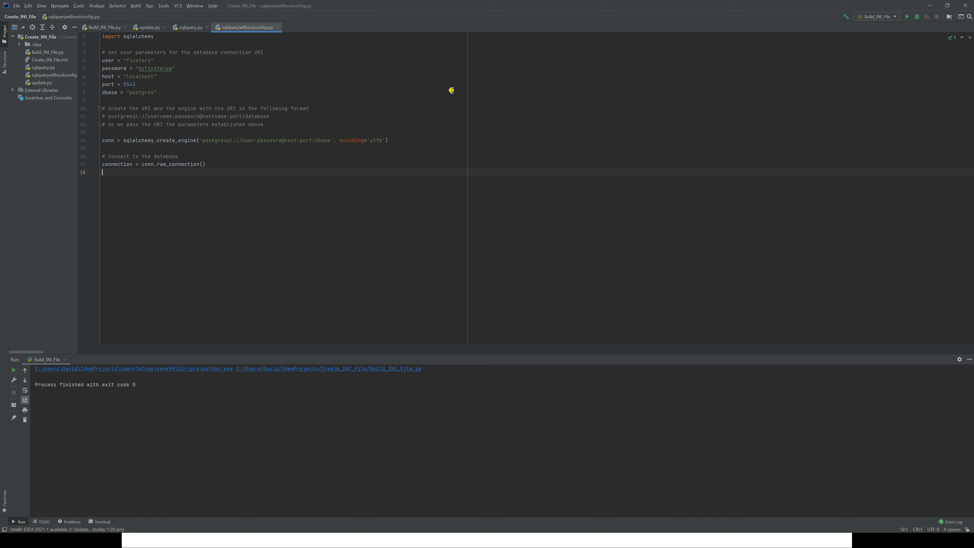
pyautogui.moveTo(345, 84)
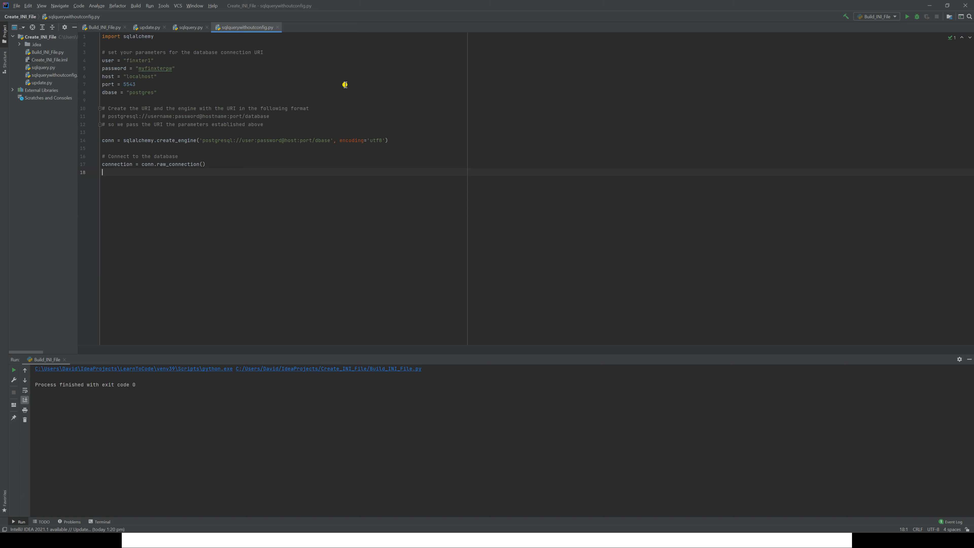
pyautogui.moveTo(134, 114)
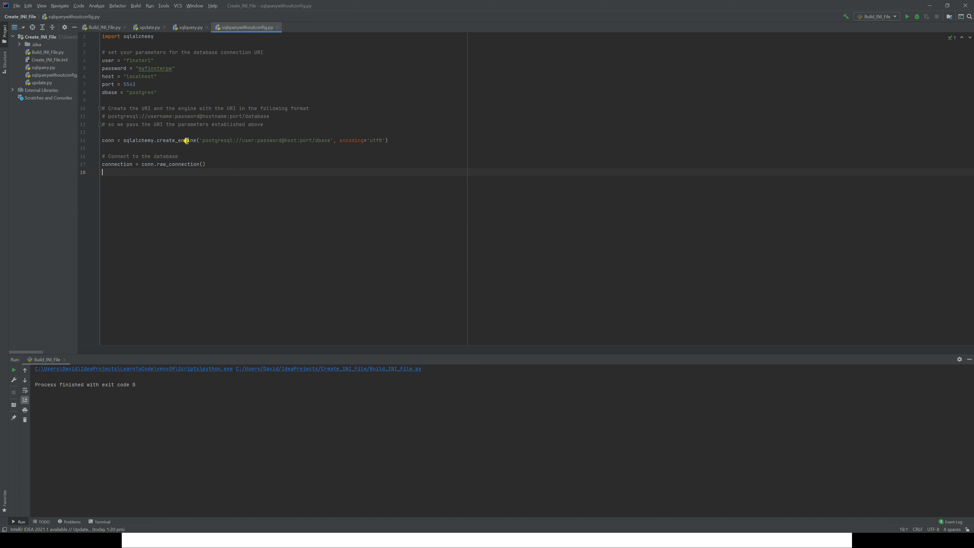
pyautogui.moveTo(203, 144)
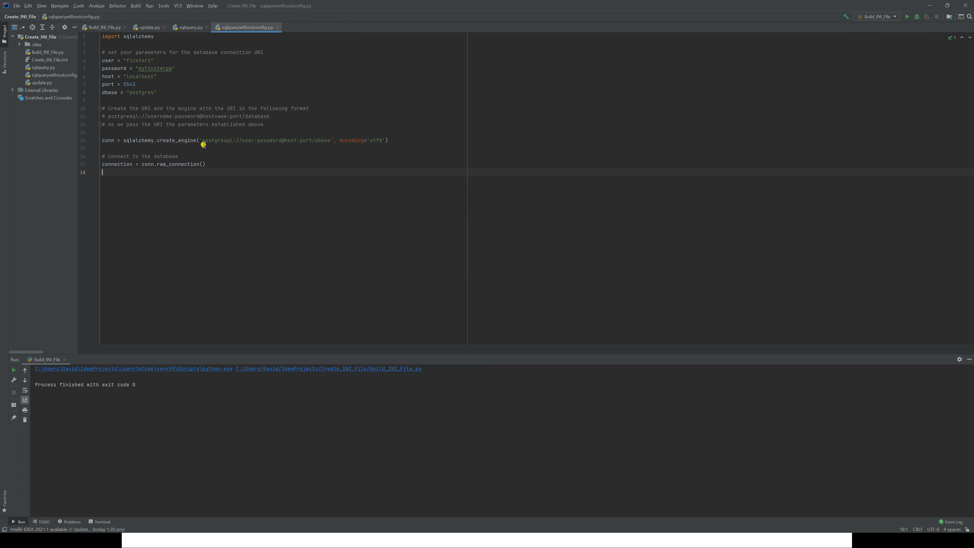
pyautogui.moveTo(246, 141)
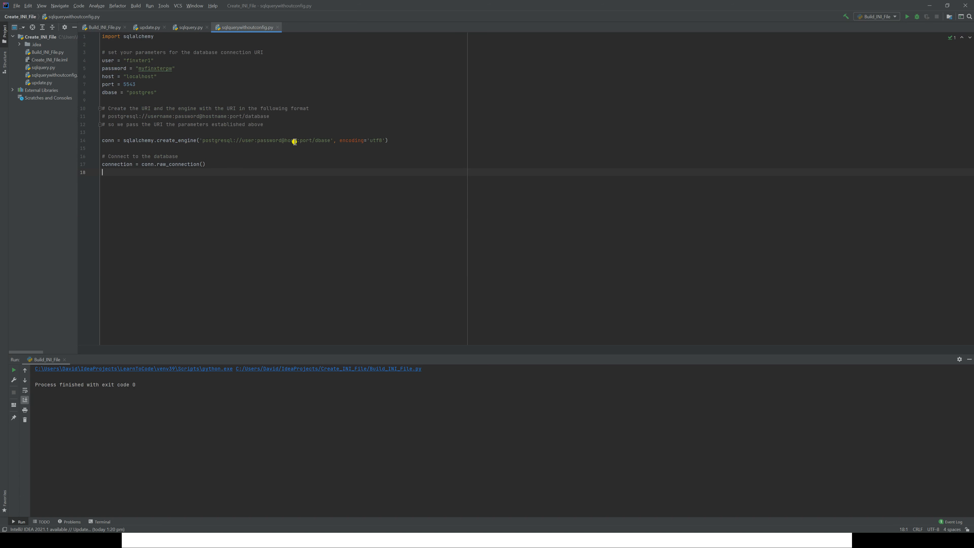
pyautogui.moveTo(326, 142)
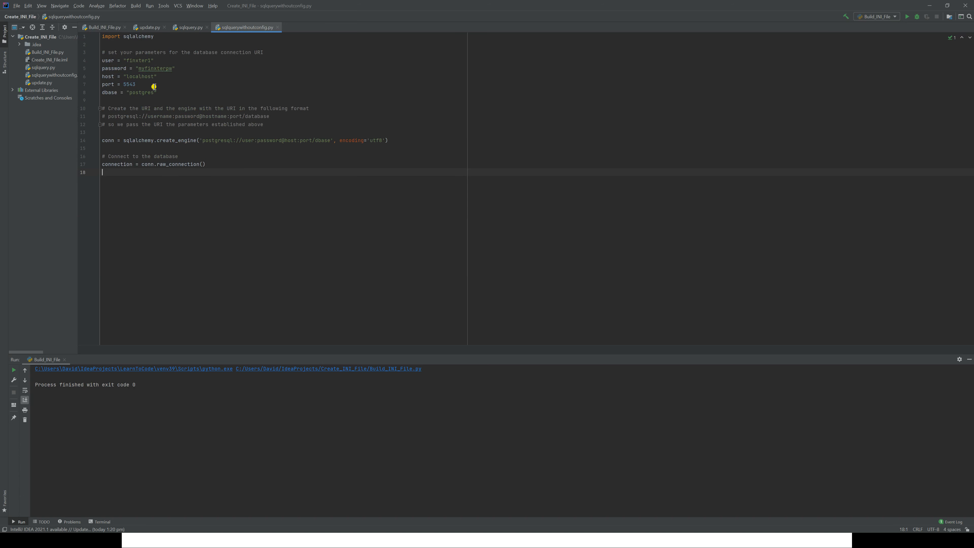
pyautogui.moveTo(199, 124)
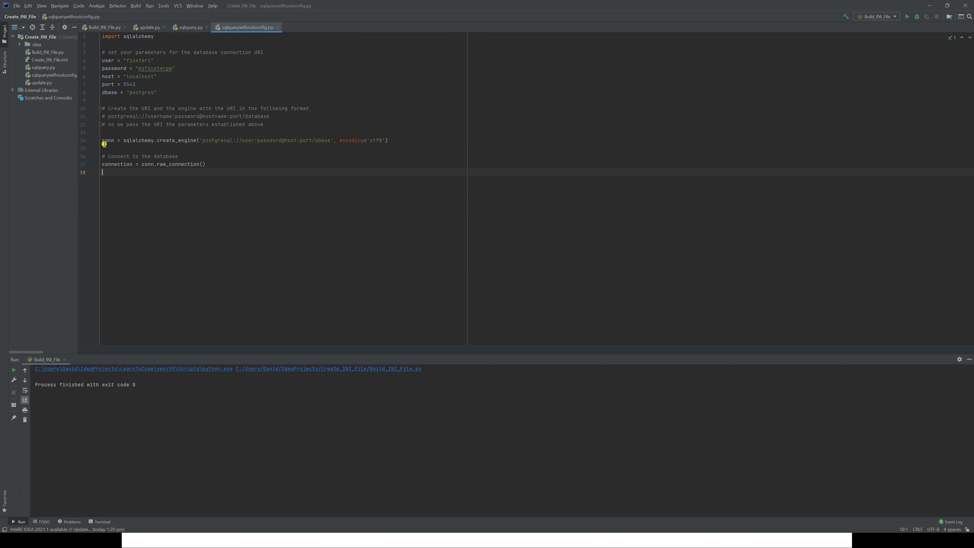
pyautogui.moveTo(147, 166)
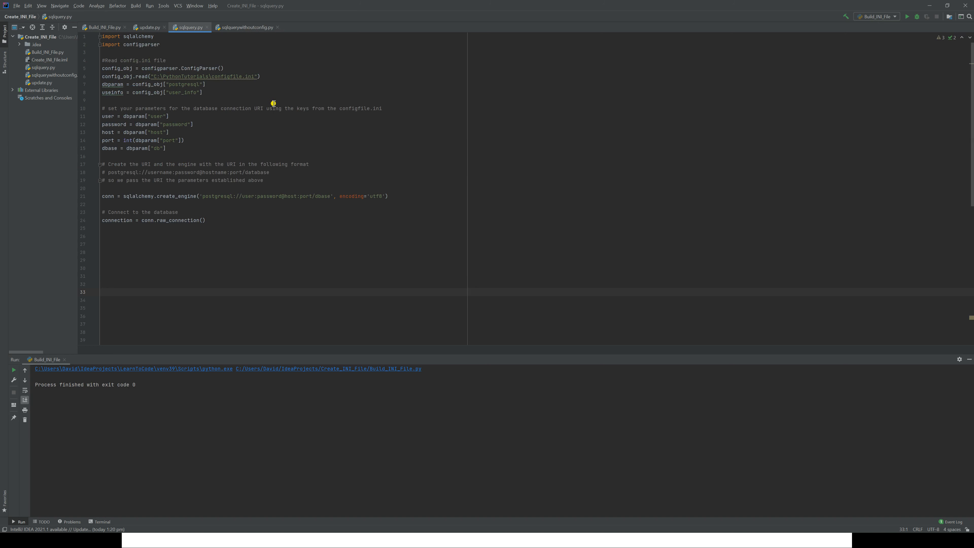
pyautogui.moveTo(271, 98)
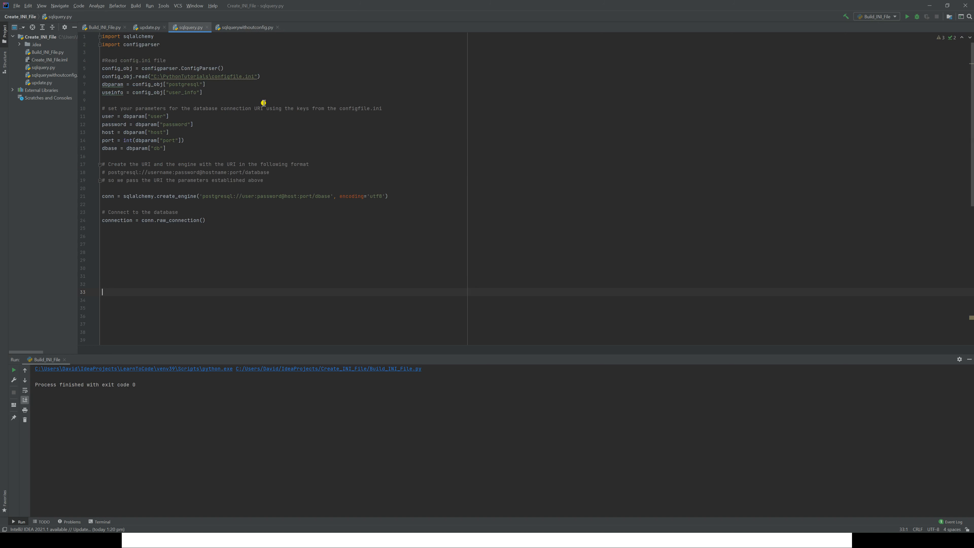
pyautogui.moveTo(177, 218)
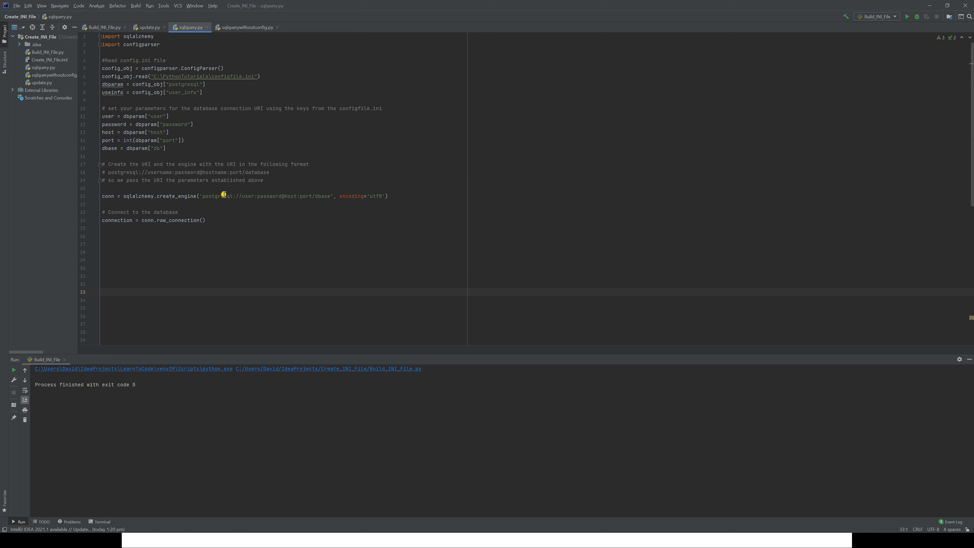
pyautogui.moveTo(368, 197)
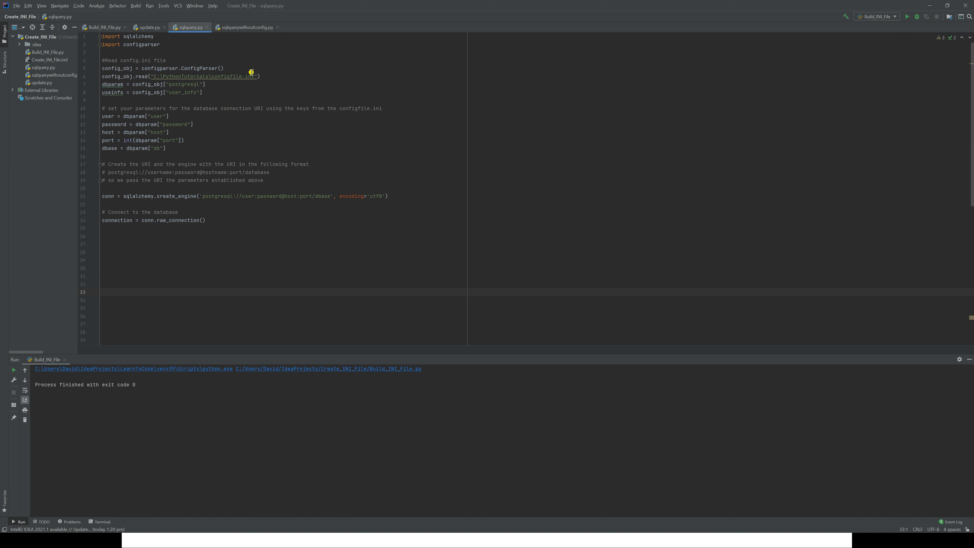
pyautogui.moveTo(162, 82)
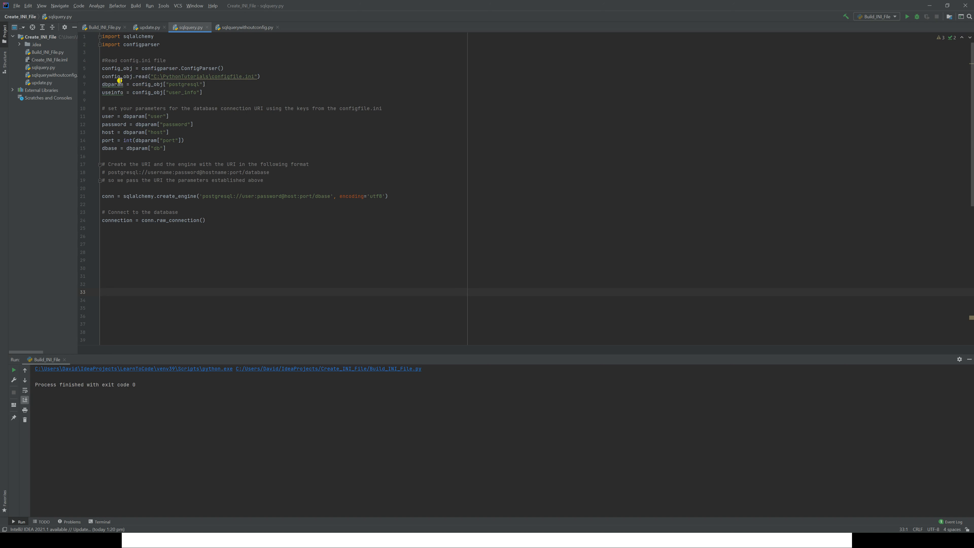
pyautogui.moveTo(176, 96)
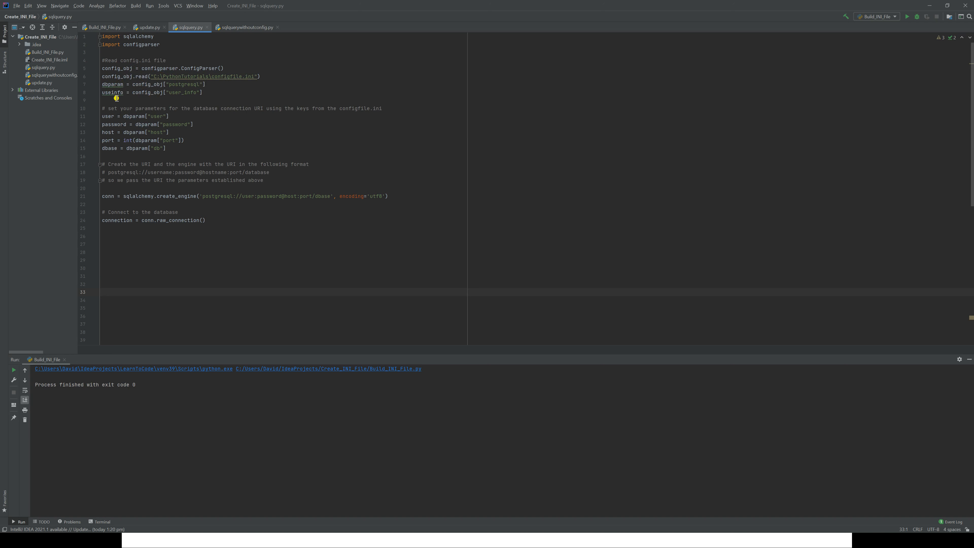
pyautogui.moveTo(182, 111)
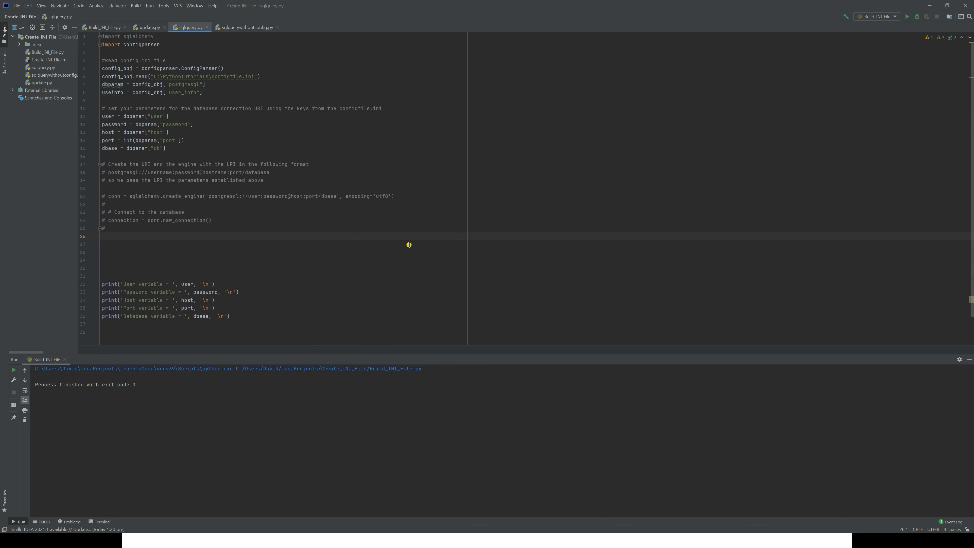
# Step: Run sqlquery.py to print user finxter1, localhost, port 5543, database postgres
pyautogui.click(104, 235)
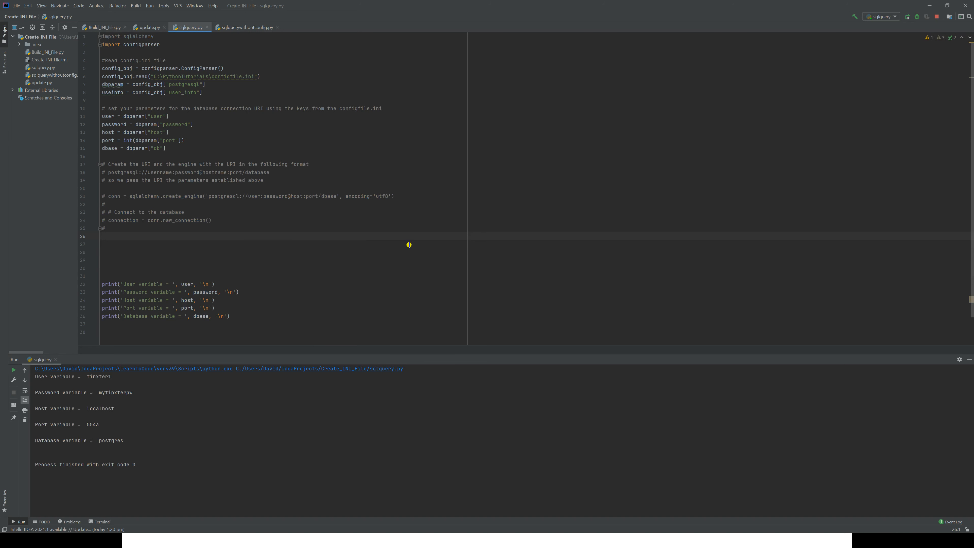
pyautogui.moveTo(179, 340)
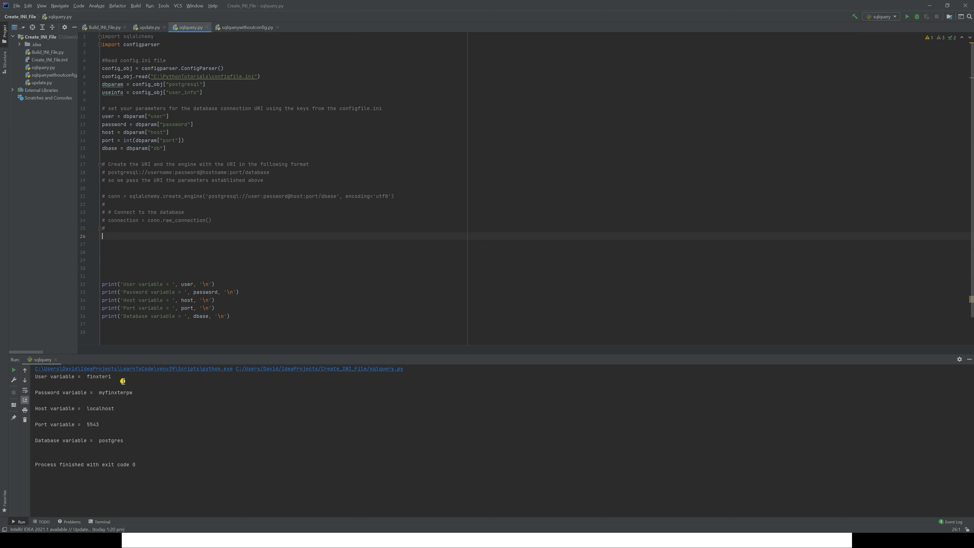
pyautogui.moveTo(103, 426)
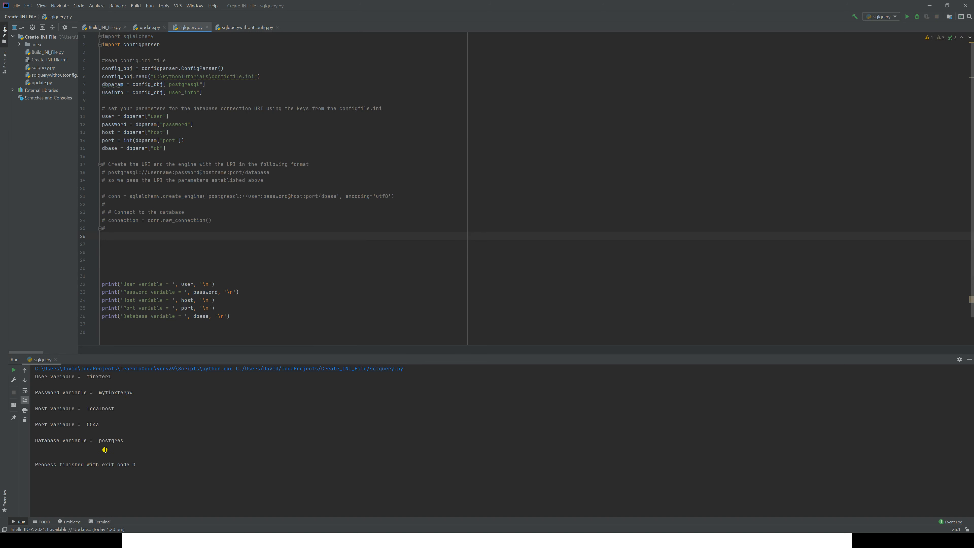
# Step: Run sqlquery.py again and check the printed values from configfile.ini
pyautogui.click(103, 236)
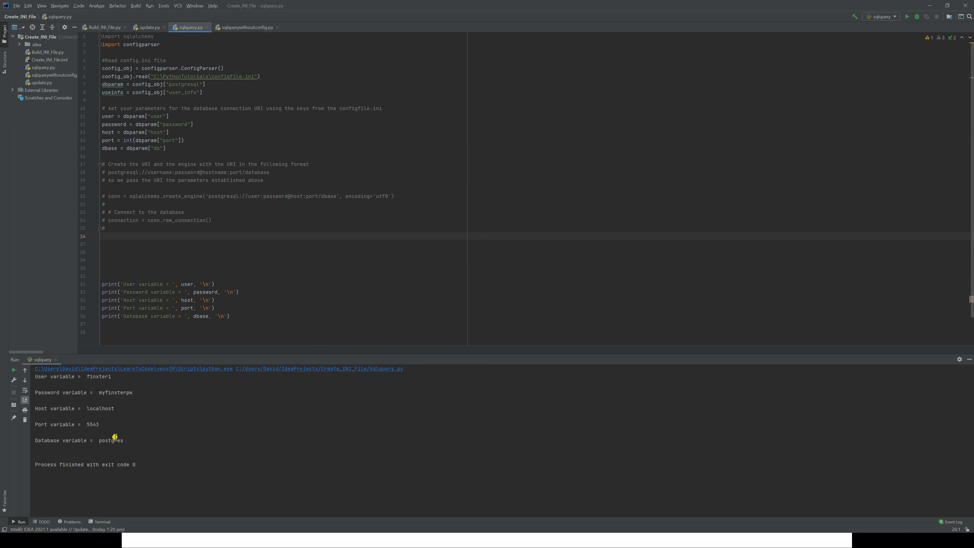
pyautogui.moveTo(97, 200)
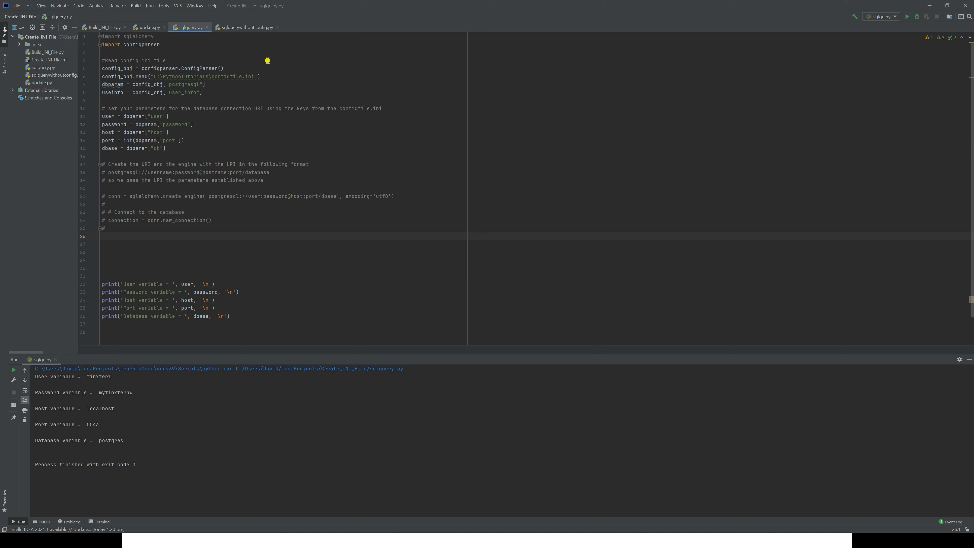
pyautogui.click(246, 27)
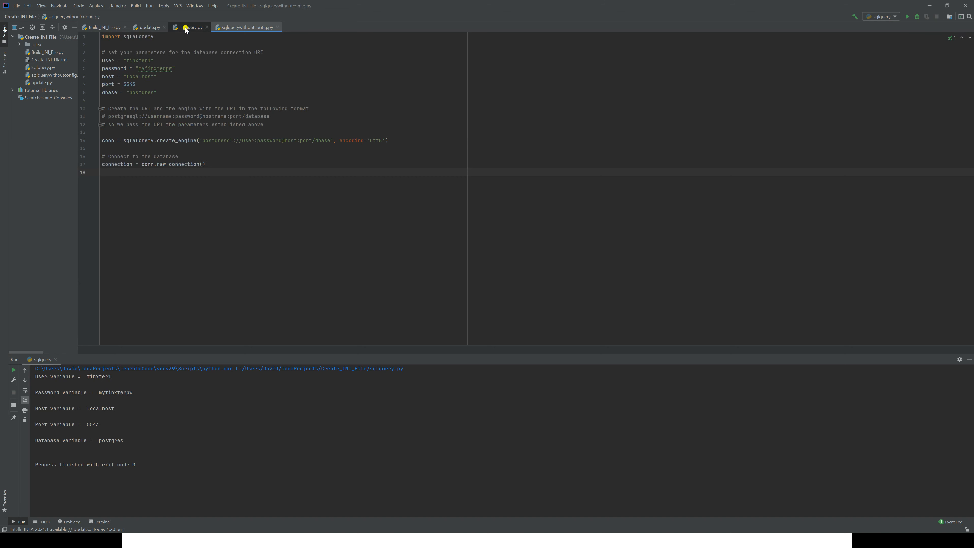
pyautogui.click(189, 27)
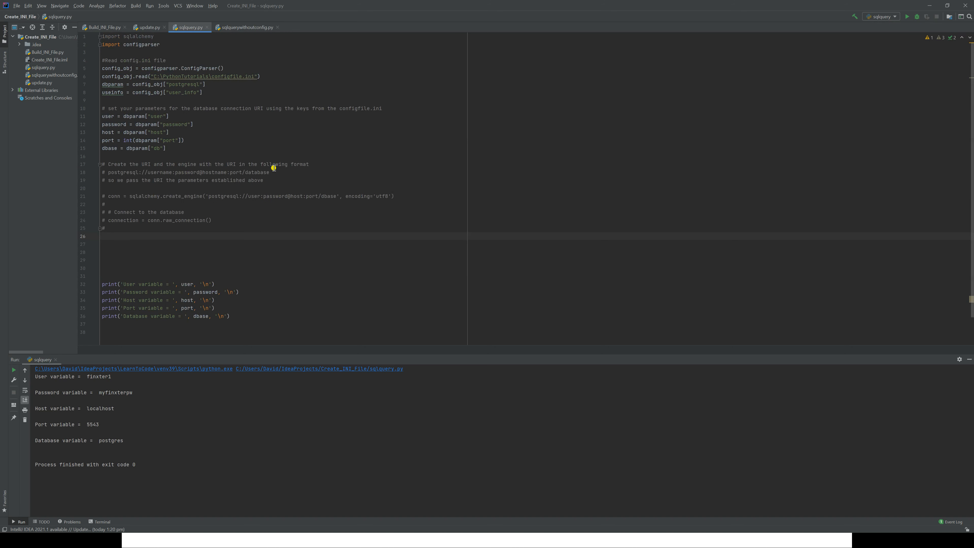
pyautogui.moveTo(366, 221)
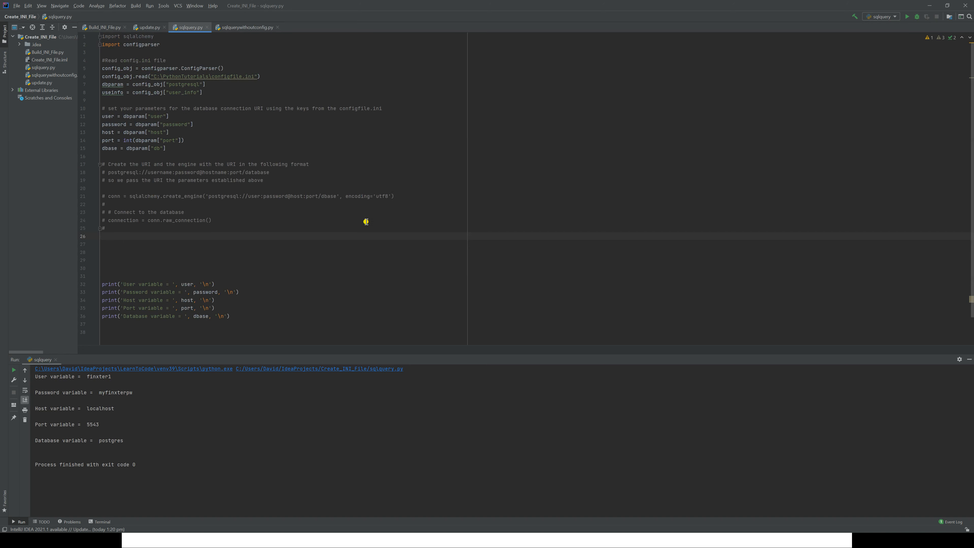
pyautogui.click(103, 235)
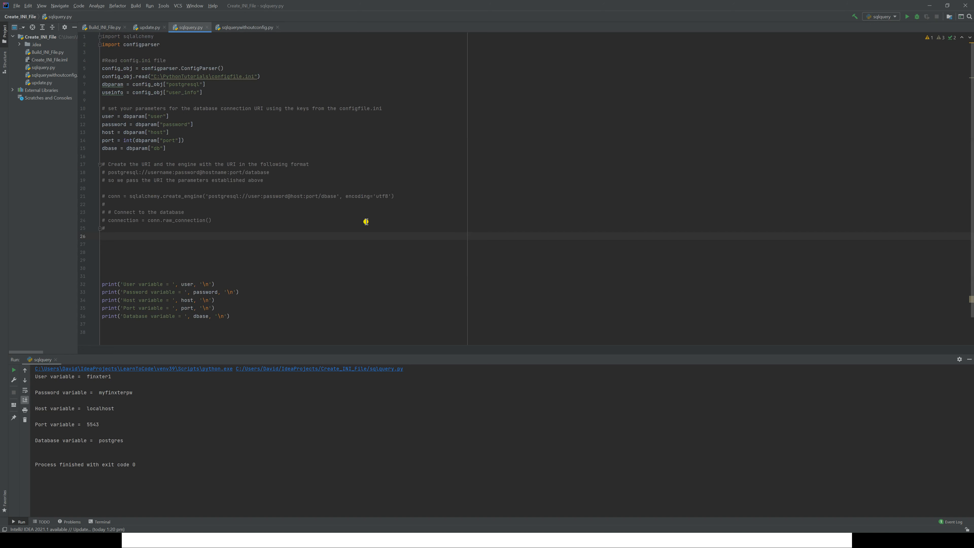
pyautogui.click(103, 236)
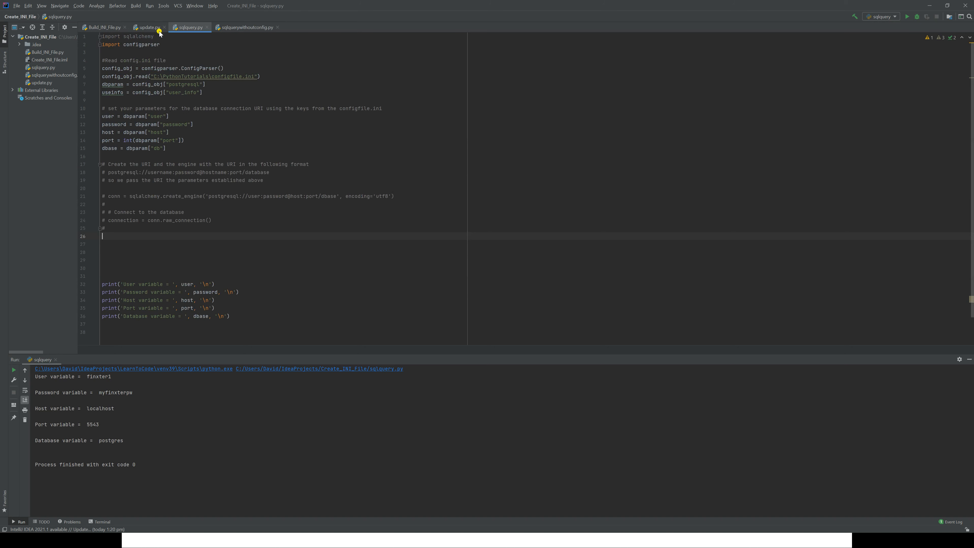
# Step: Show update.py, then switch to the folder holding configfile.ini
pyautogui.click(147, 27)
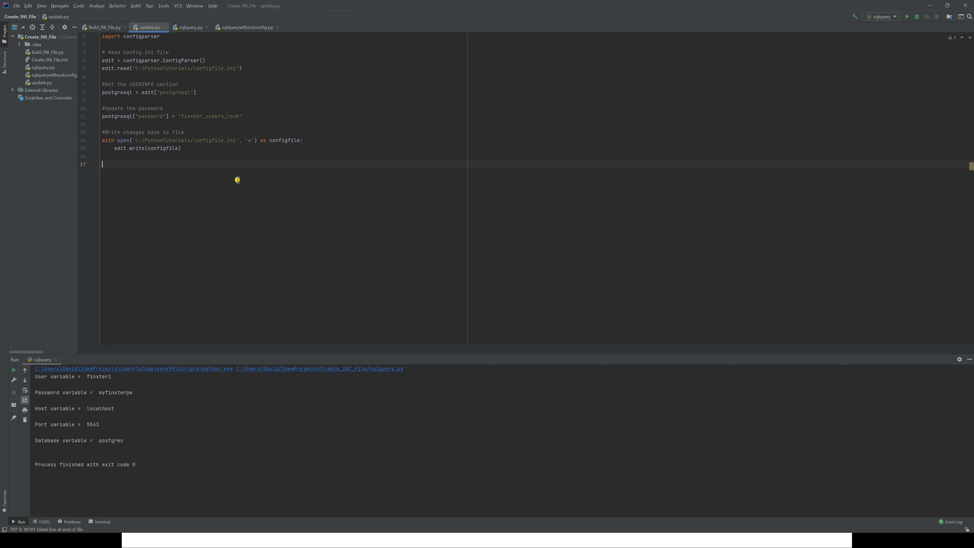
pyautogui.moveTo(212, 156)
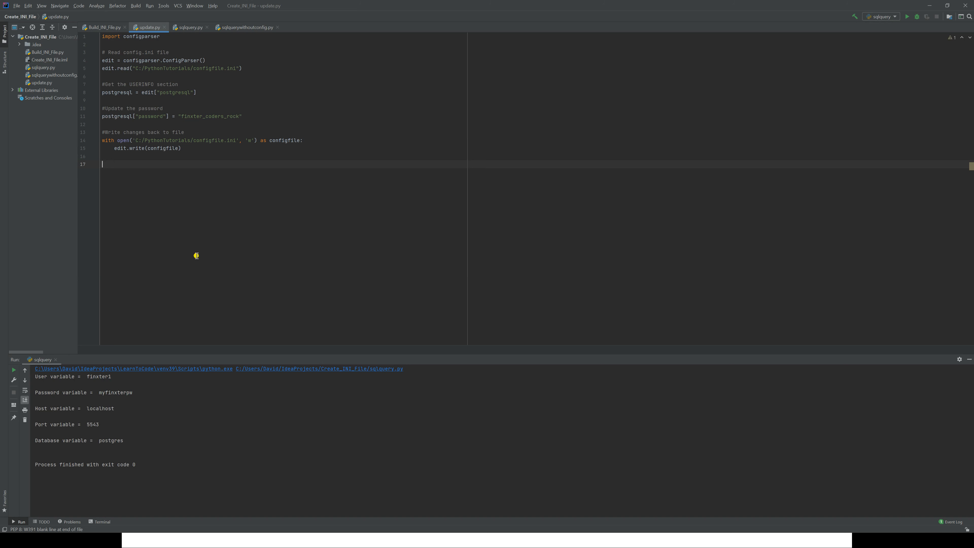
pyautogui.moveTo(241, 337)
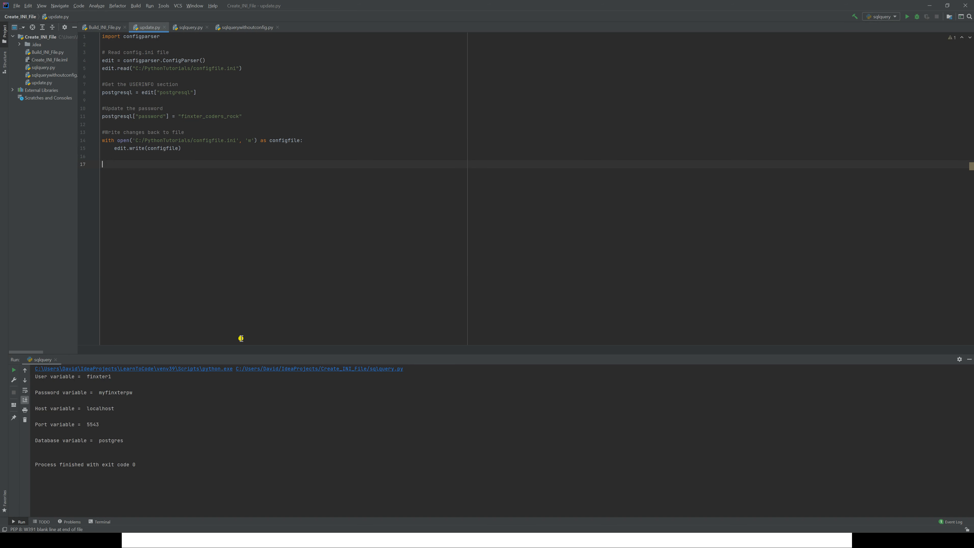
pyautogui.press('alt+tab')
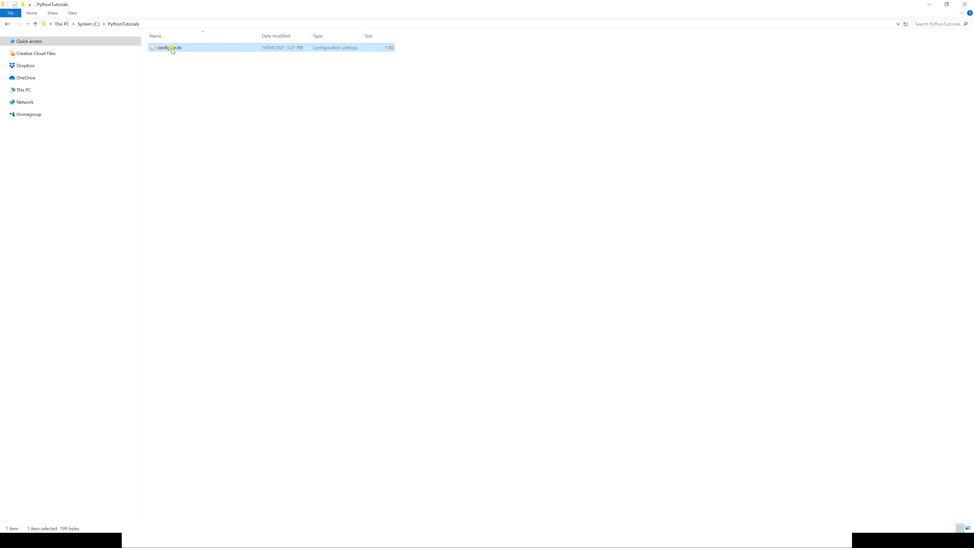
# Step: Change the postgresql user in configfile.ini to finxter67892, save and close Notepad
pyautogui.doubleClick(168, 47)
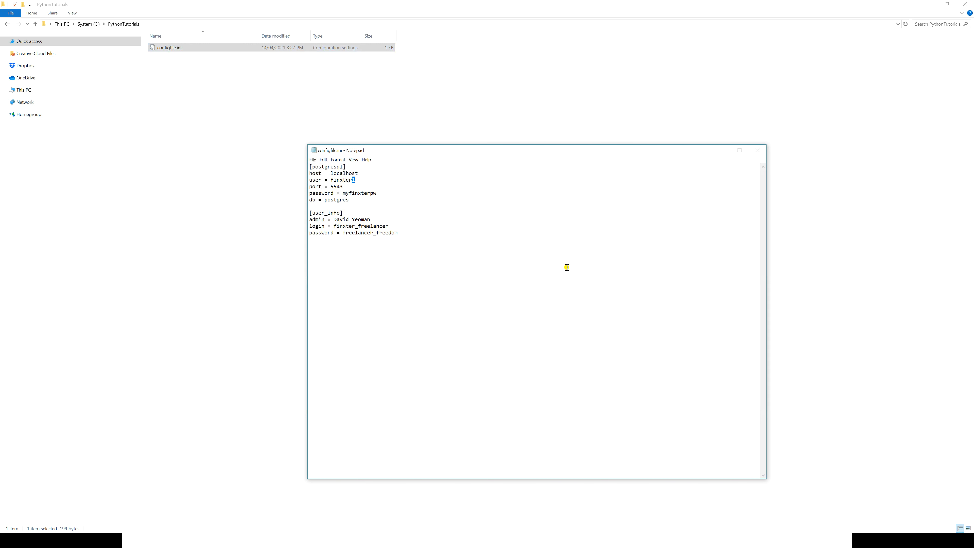
pyautogui.write('6789')
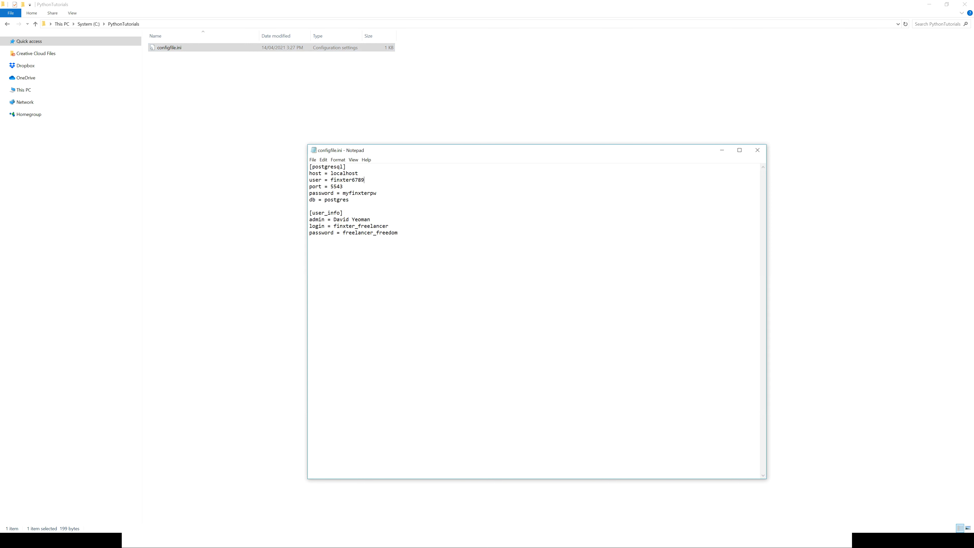
pyautogui.write('2')
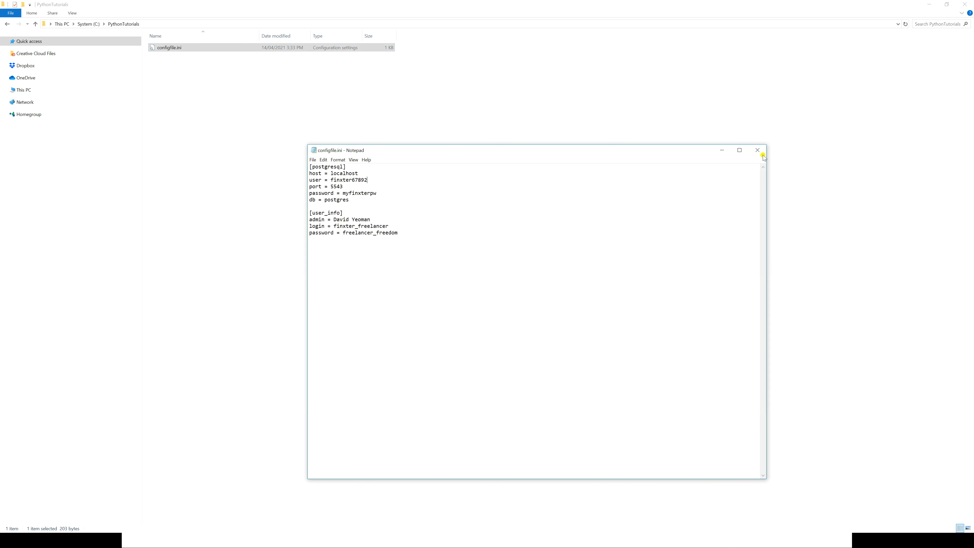
pyautogui.click(757, 149)
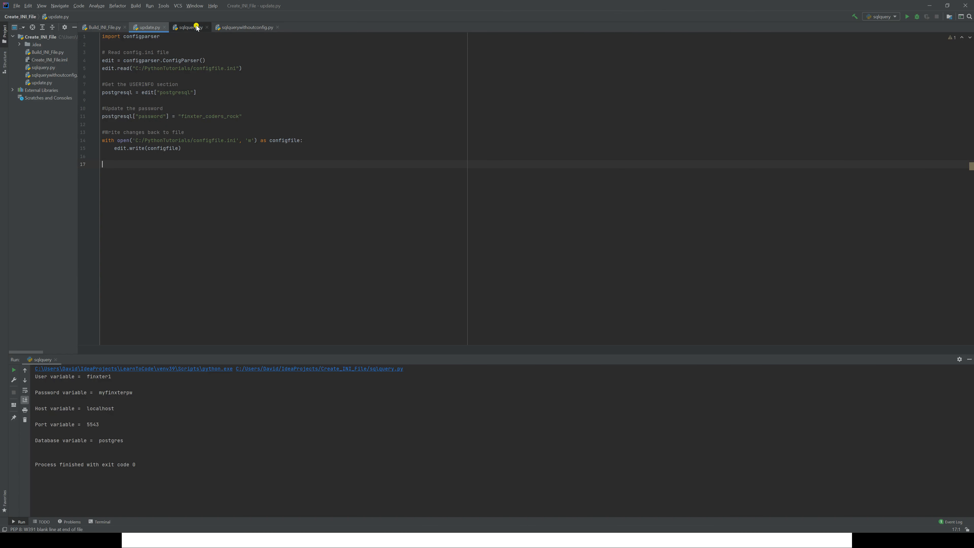
# Step: Rerun sqlquery.py to print user finxter67892, then return to update.py
pyautogui.click(188, 28)
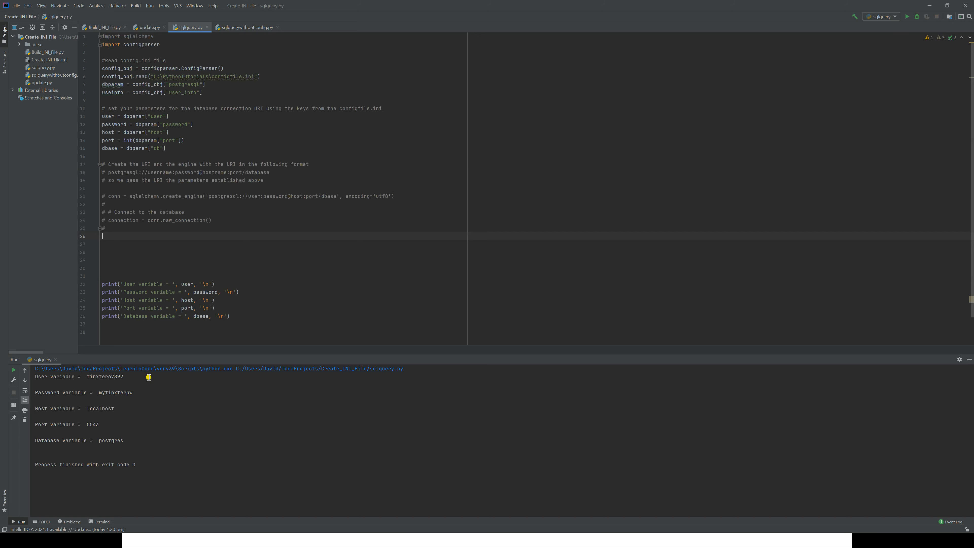
pyautogui.moveTo(143, 11)
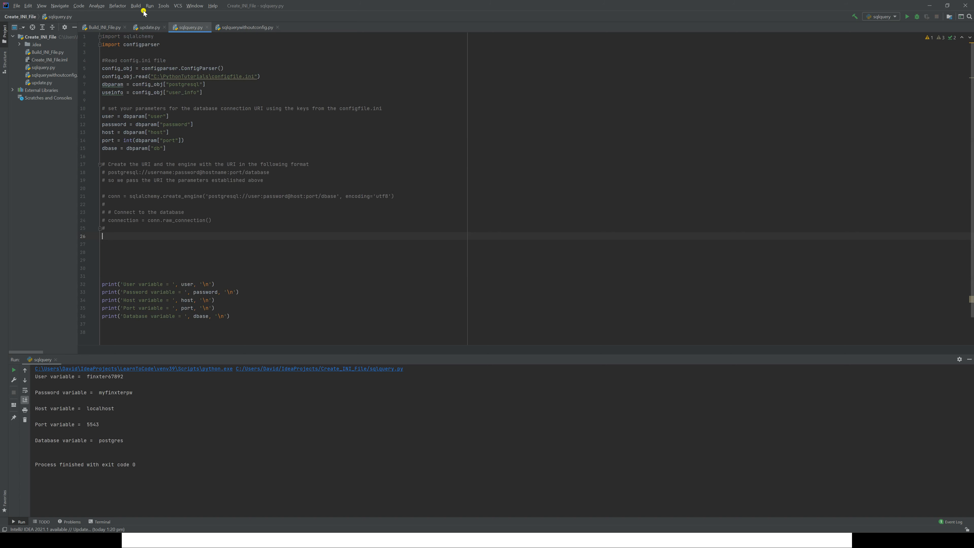
pyautogui.click(147, 28)
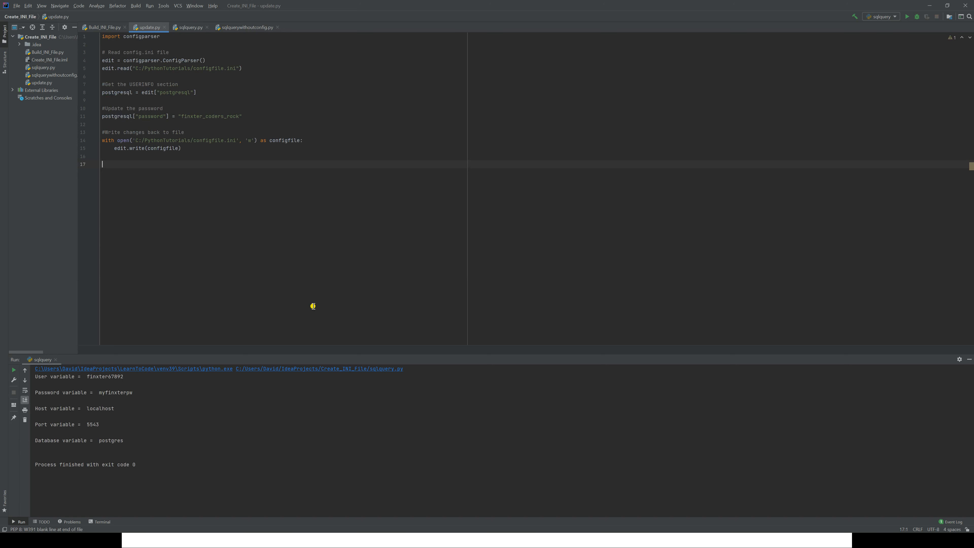
pyautogui.moveTo(318, 305)
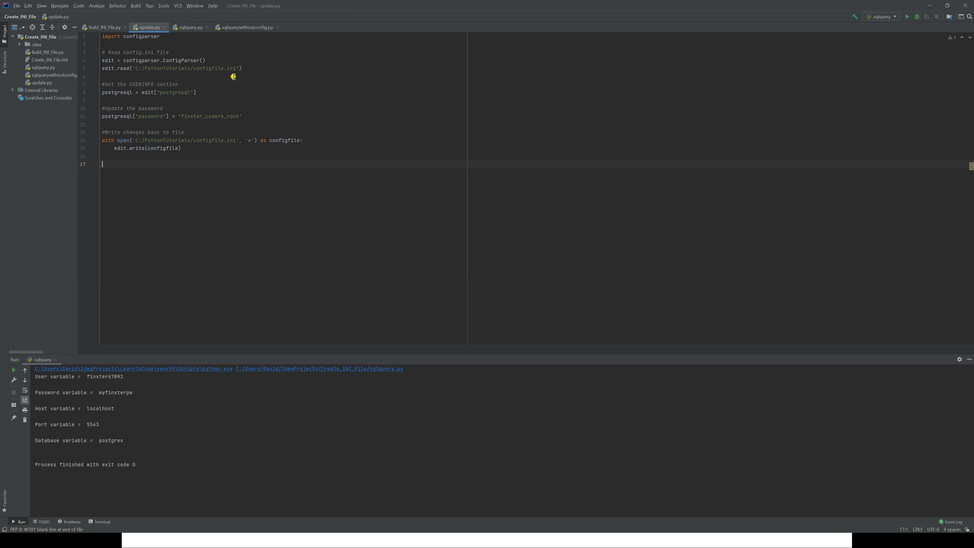
pyautogui.moveTo(163, 101)
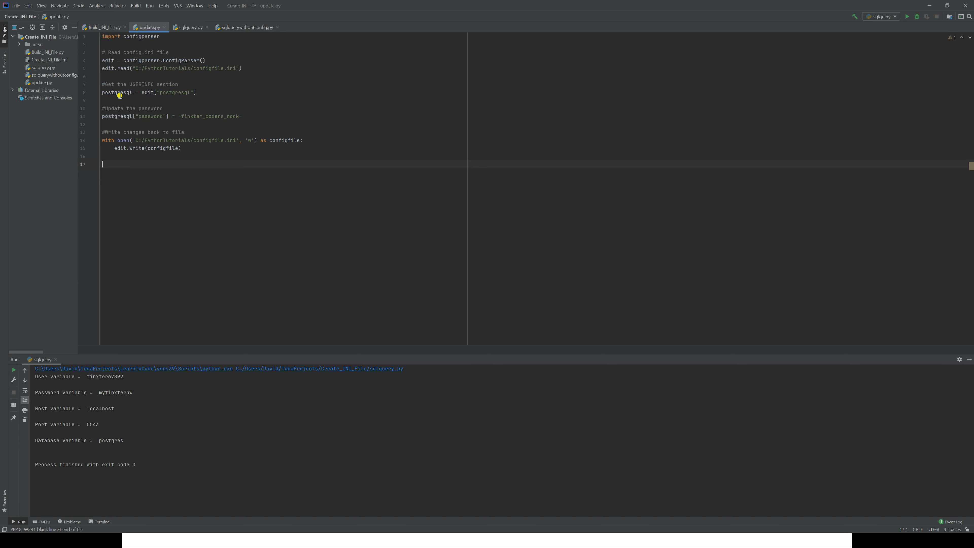
pyautogui.moveTo(201, 136)
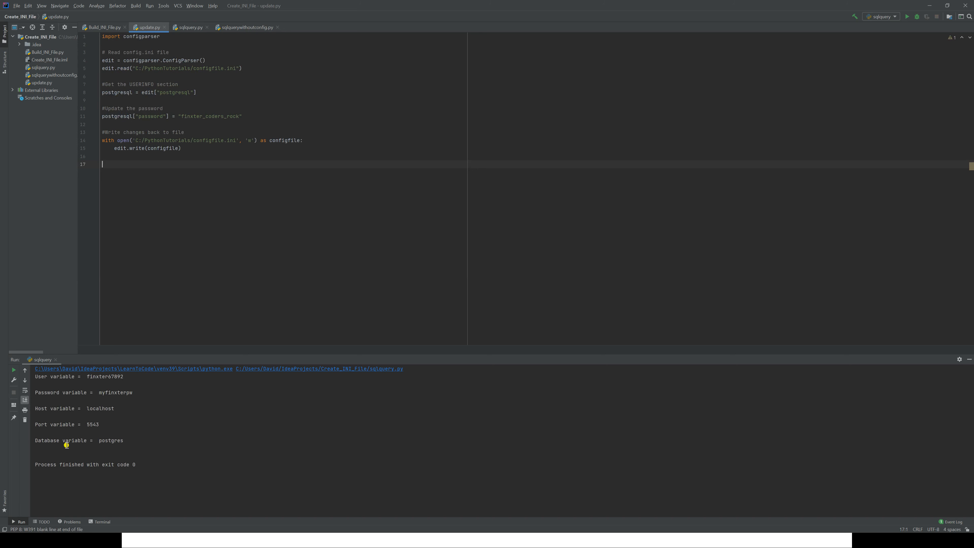
pyautogui.moveTo(98, 398)
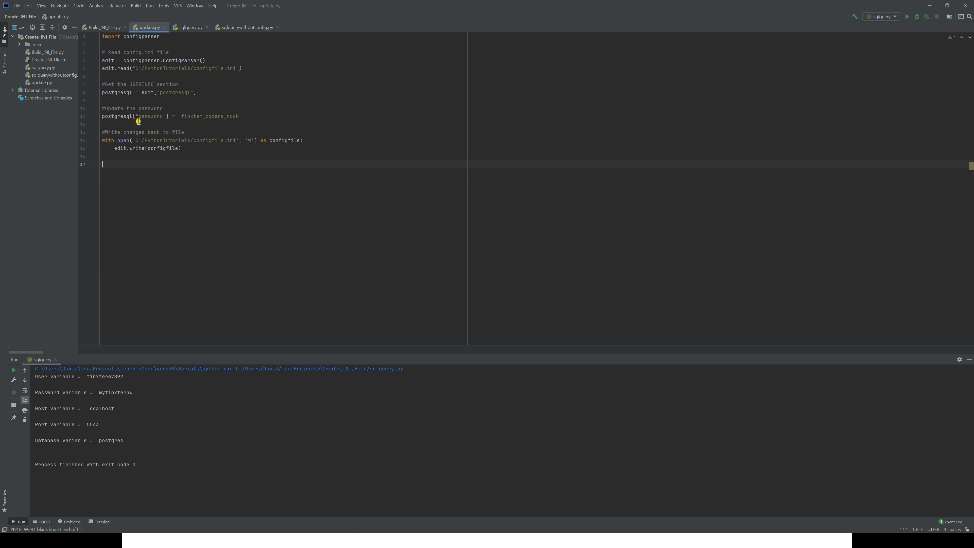
pyautogui.moveTo(182, 116)
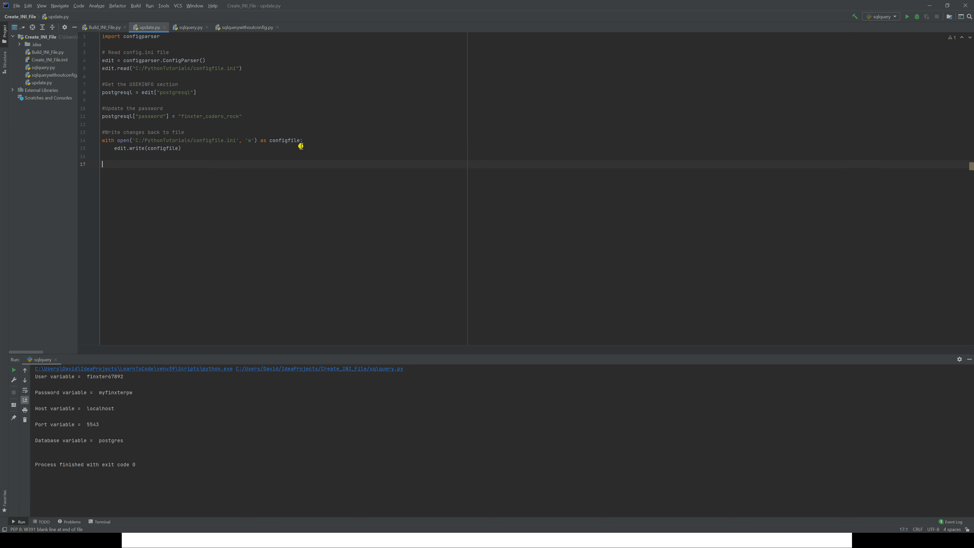
pyautogui.moveTo(204, 253)
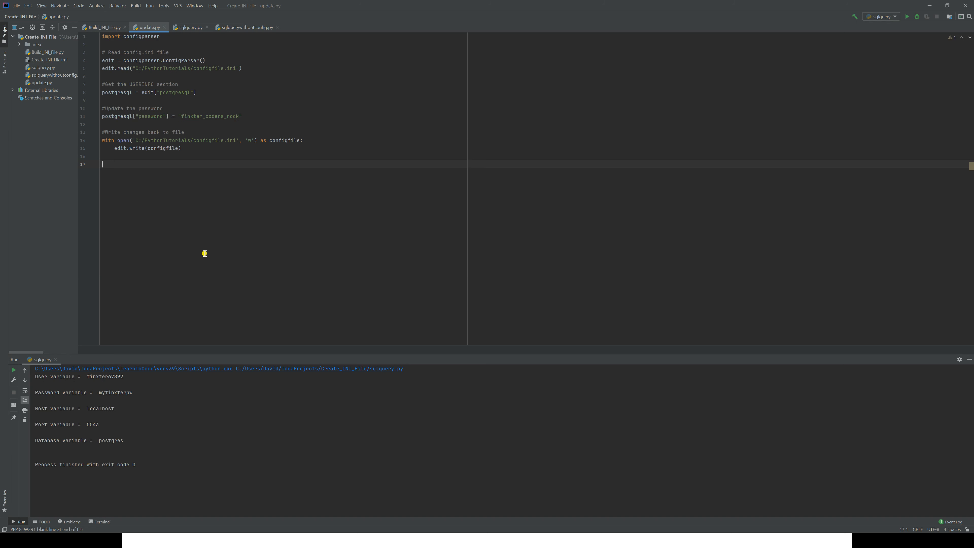
pyautogui.moveTo(208, 251)
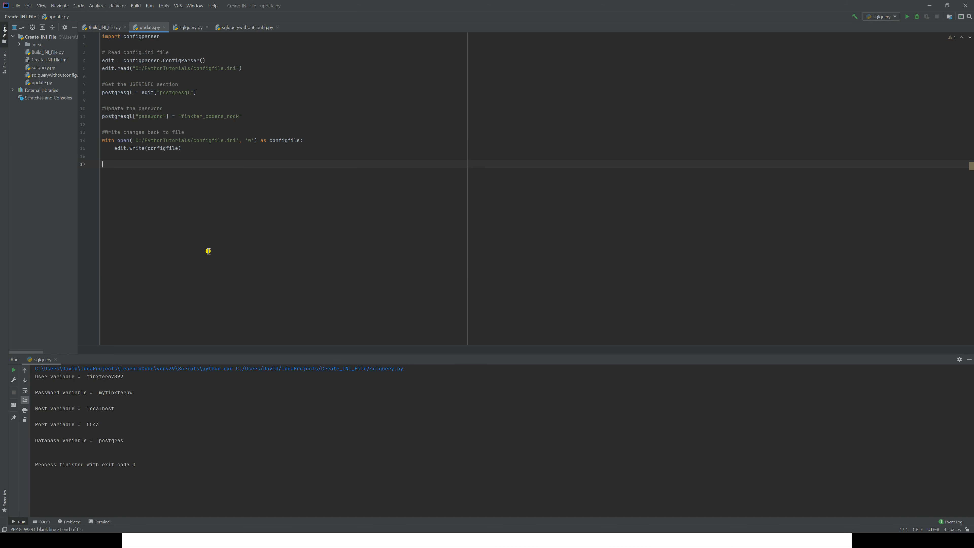
pyautogui.moveTo(204, 248)
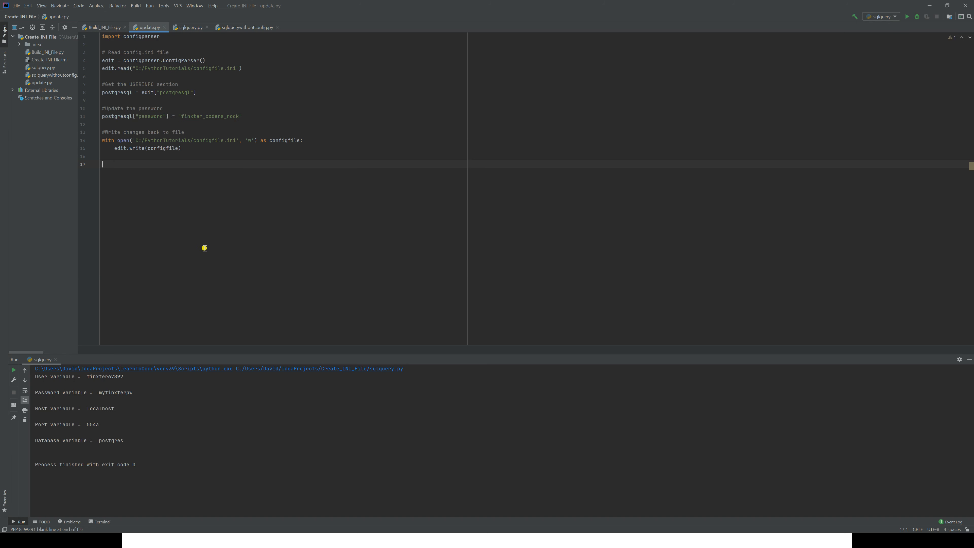
# Step: Run update.py to write the new password into configfile.ini, then reopen sqlquery.py
pyautogui.click(906, 17)
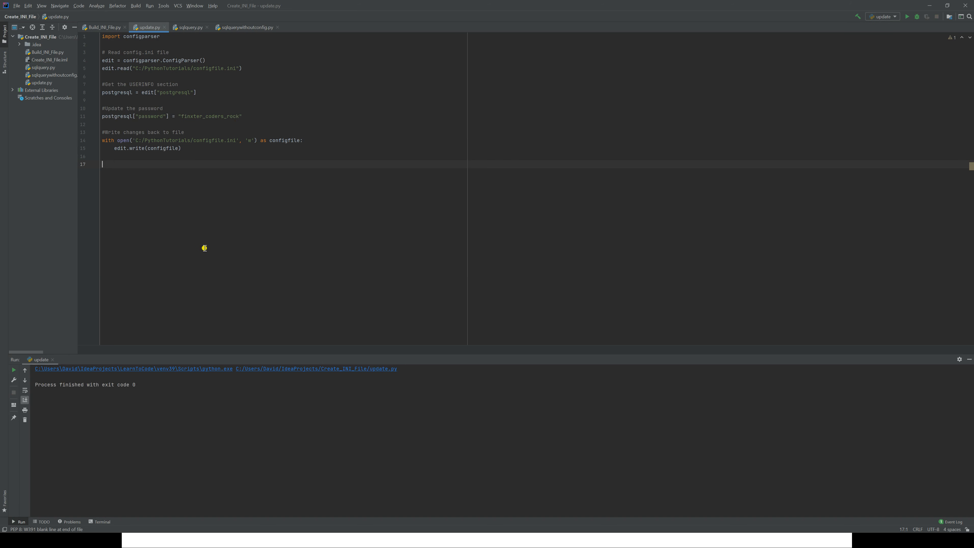
pyautogui.moveTo(197, 40)
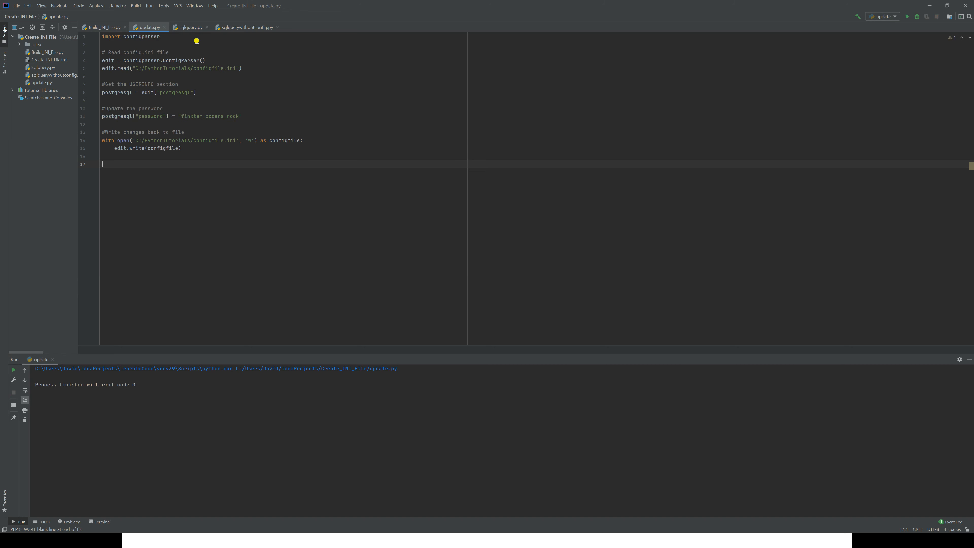
pyautogui.click(189, 27)
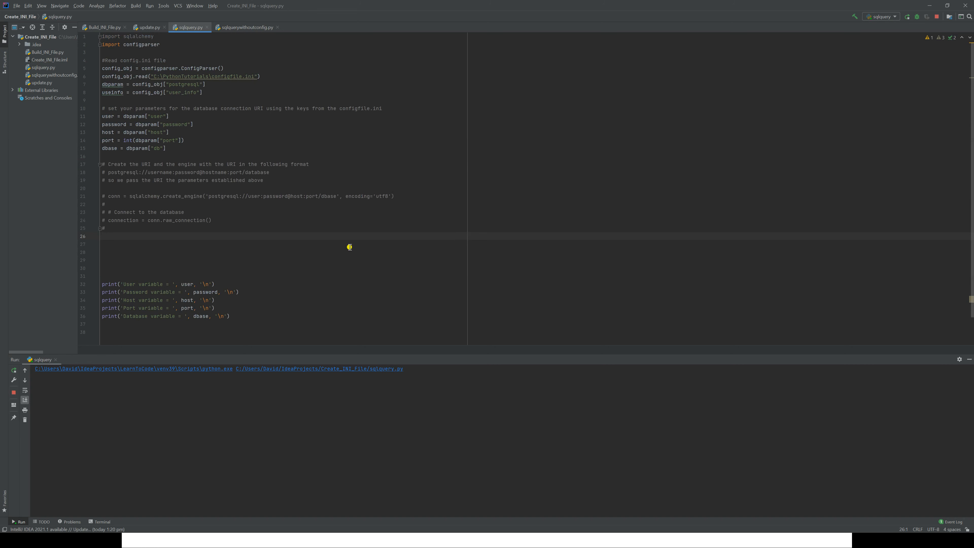
pyautogui.click(907, 16)
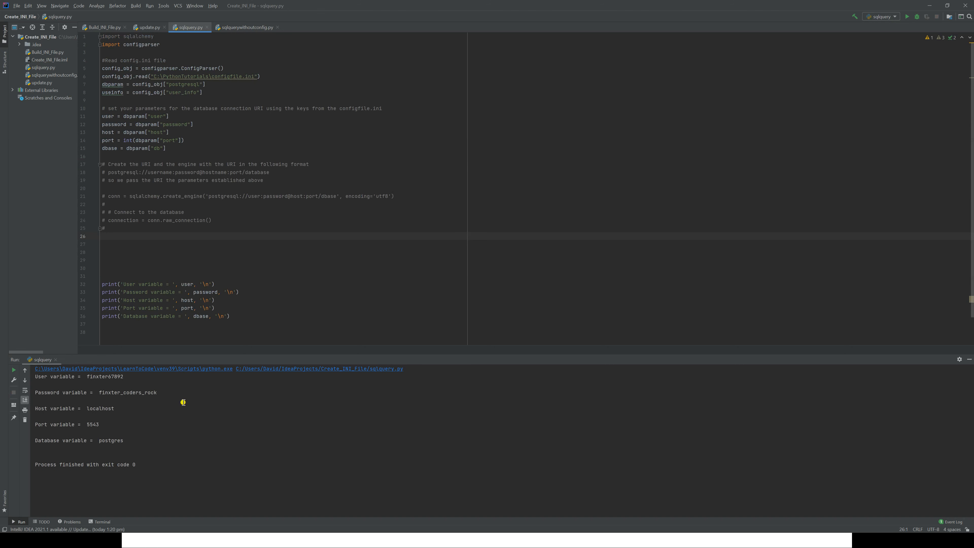
pyautogui.moveTo(96, 396)
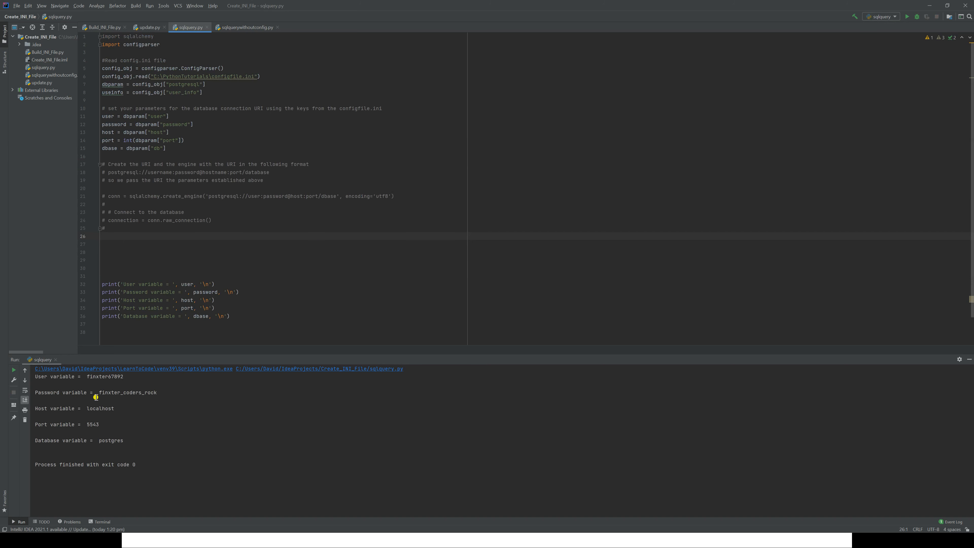
pyautogui.moveTo(130, 401)
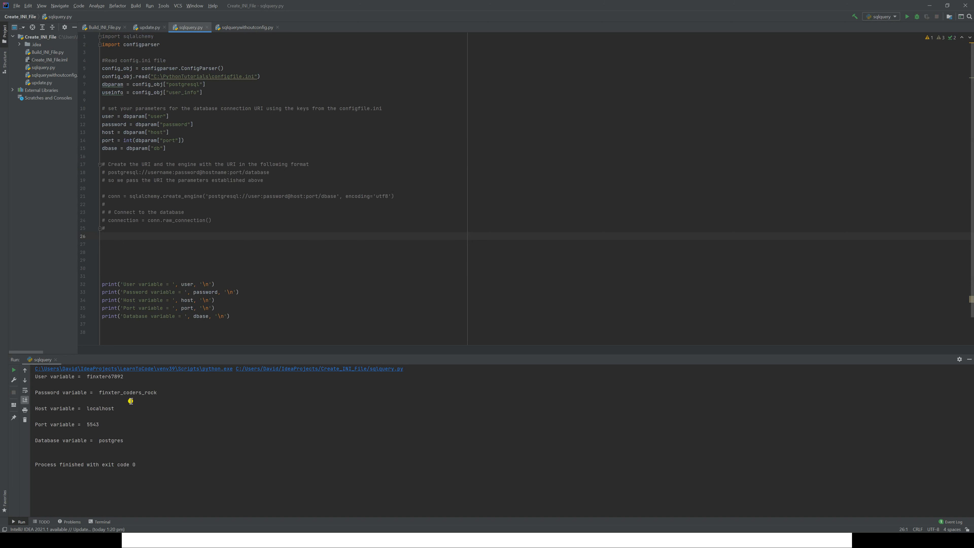
pyautogui.moveTo(172, 403)
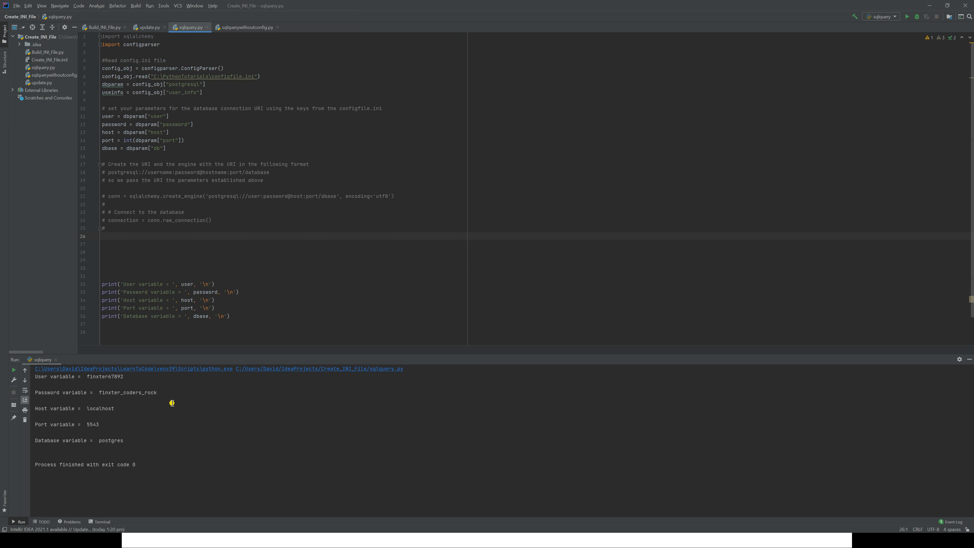
pyautogui.moveTo(227, 441)
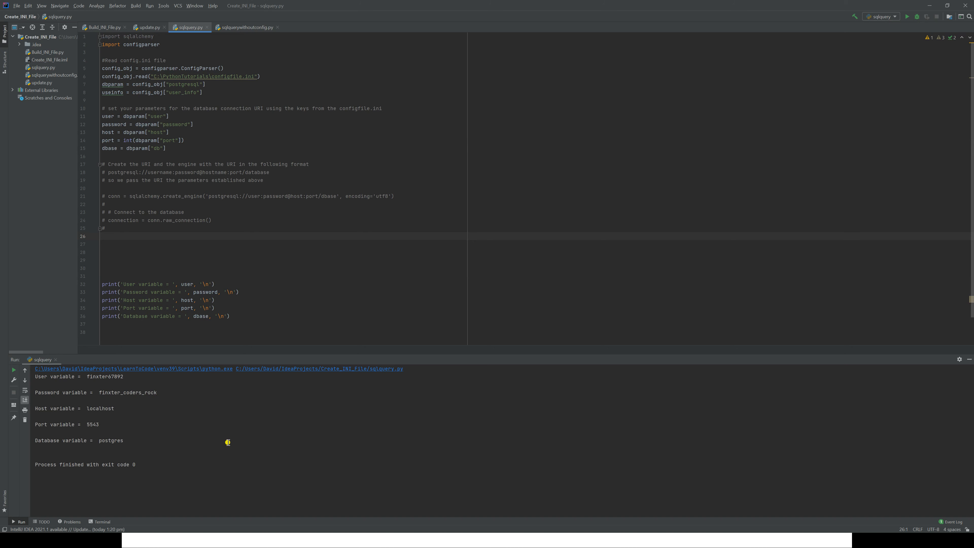
pyautogui.press('alt+tab')
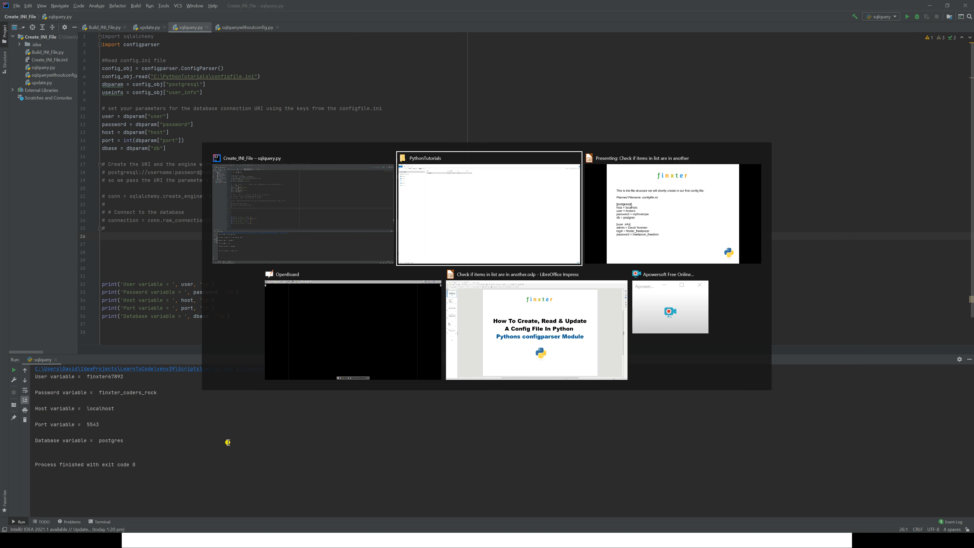